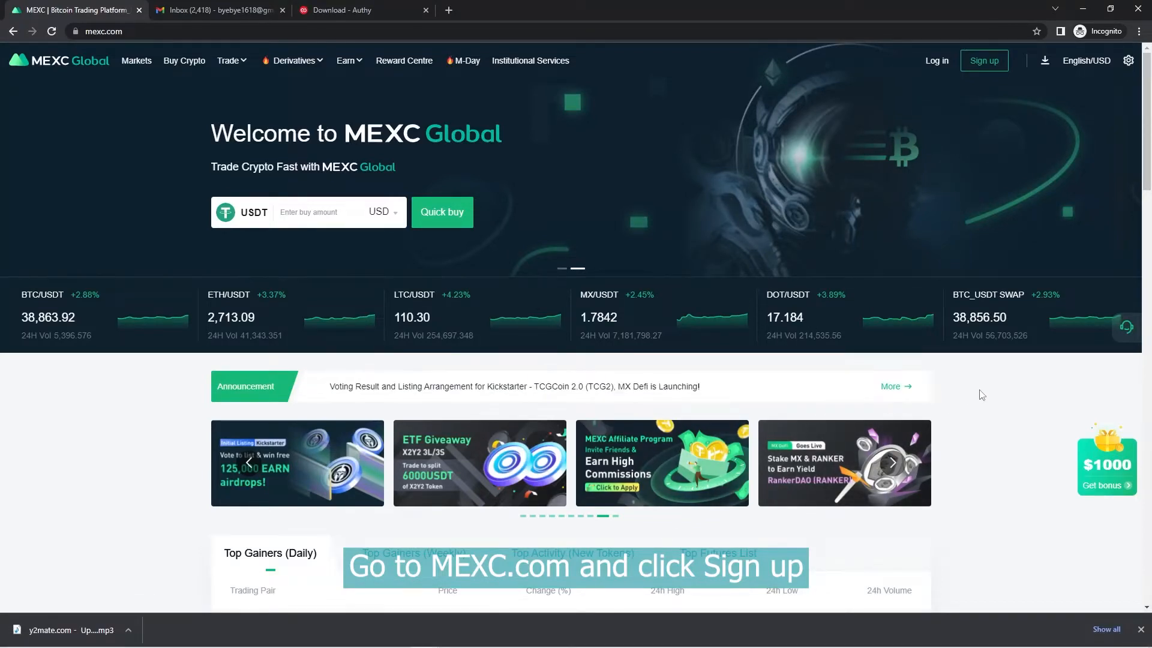
{"action": "mouse_move", "coordinate": [981, 71]}
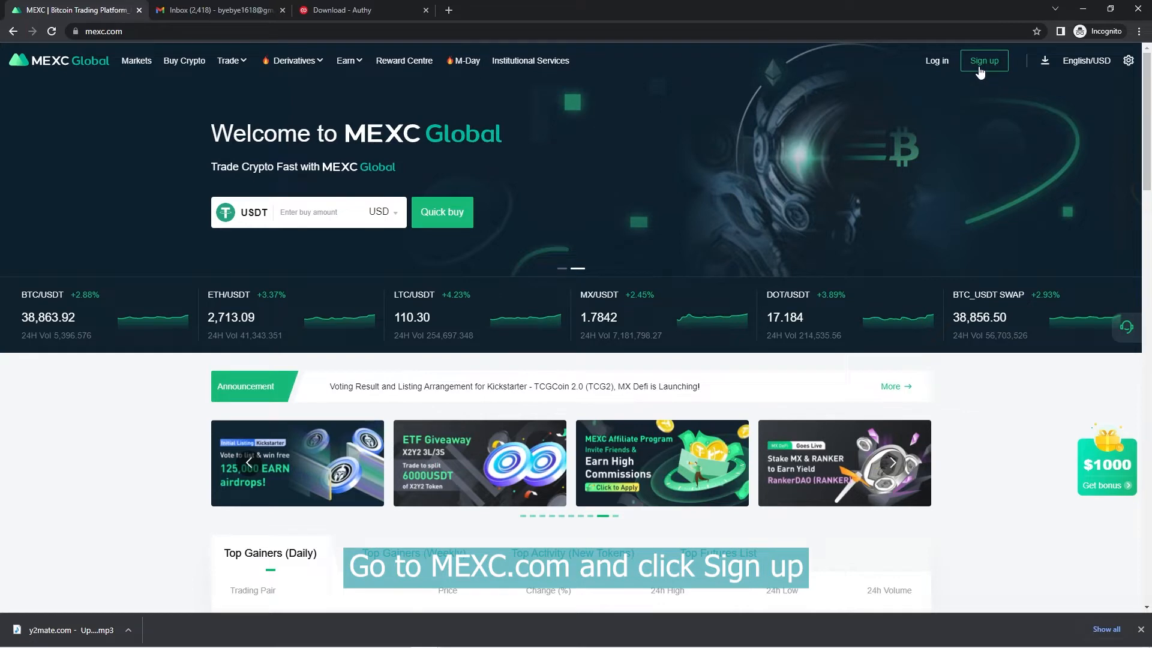
Fill the sign-up form with the account email and matching passwords and request an email code.
{"action": "left_click", "coordinate": [982, 60]}
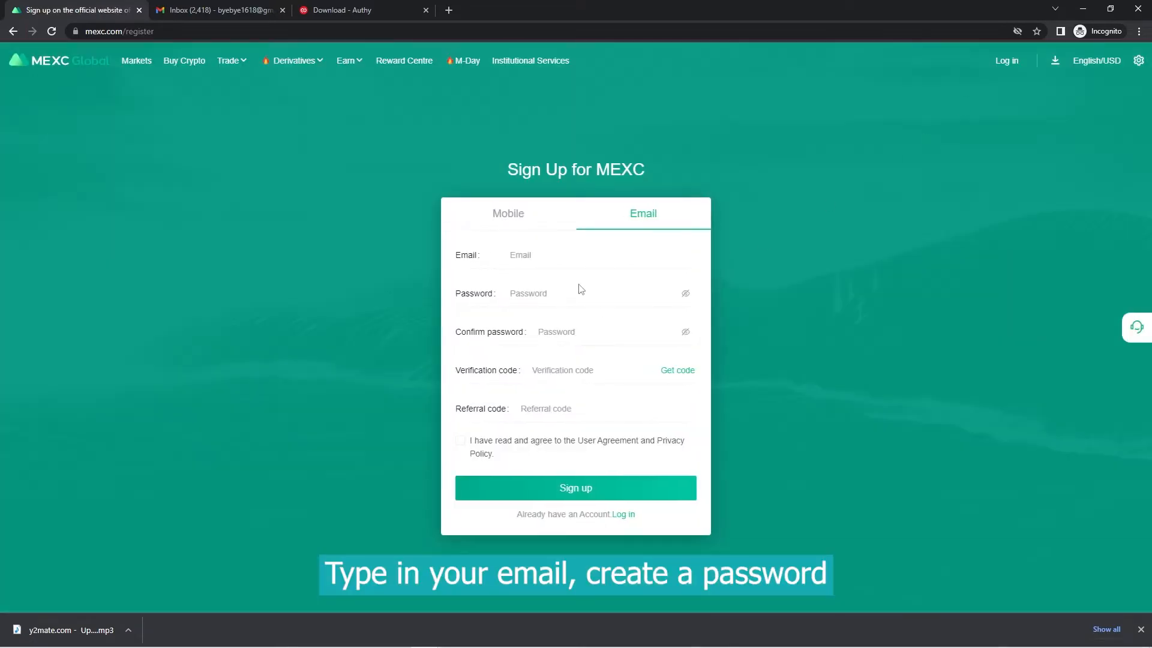
{"action": "left_click", "coordinate": [574, 255]}
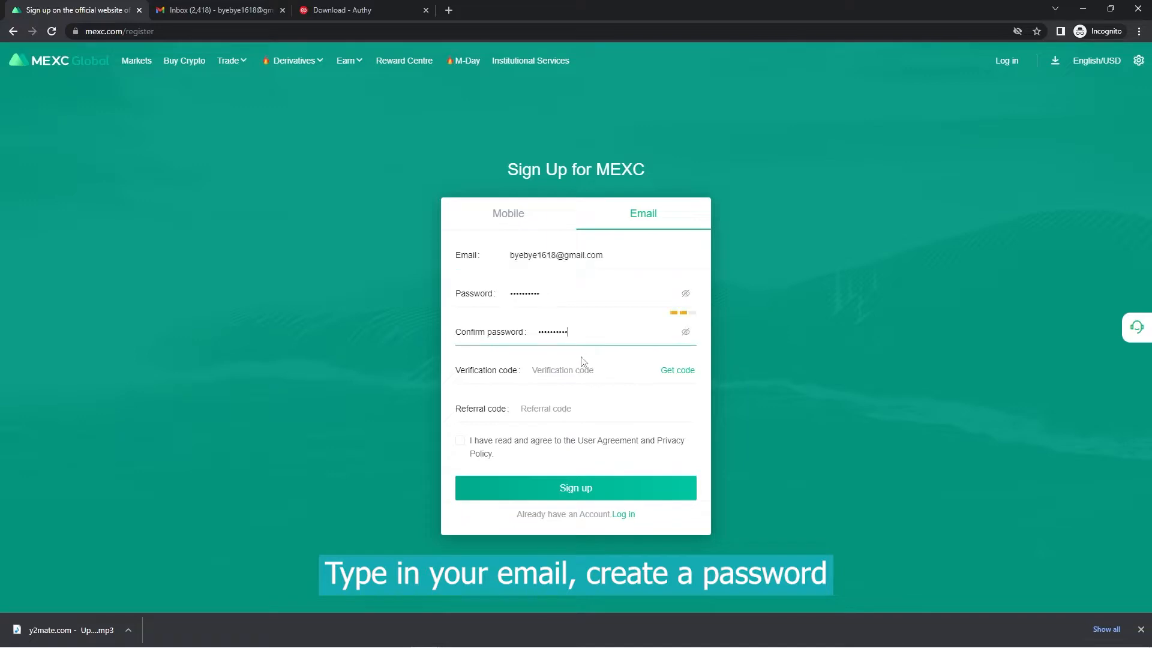
{"action": "mouse_move", "coordinate": [677, 371]}
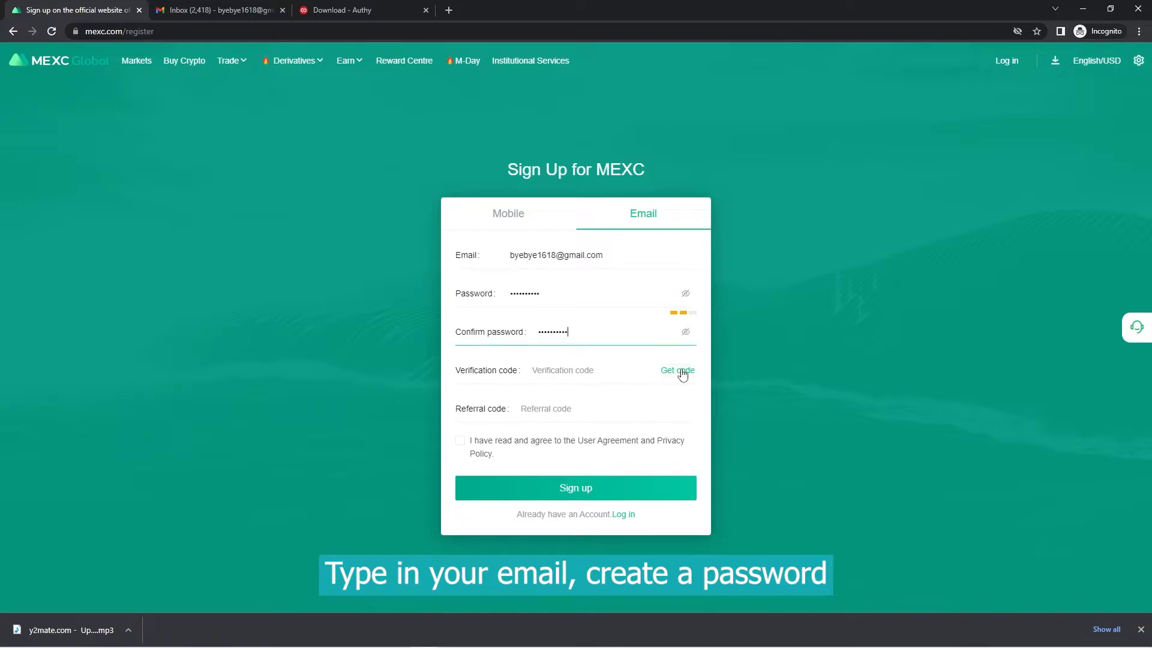
{"action": "left_click", "coordinate": [676, 370]}
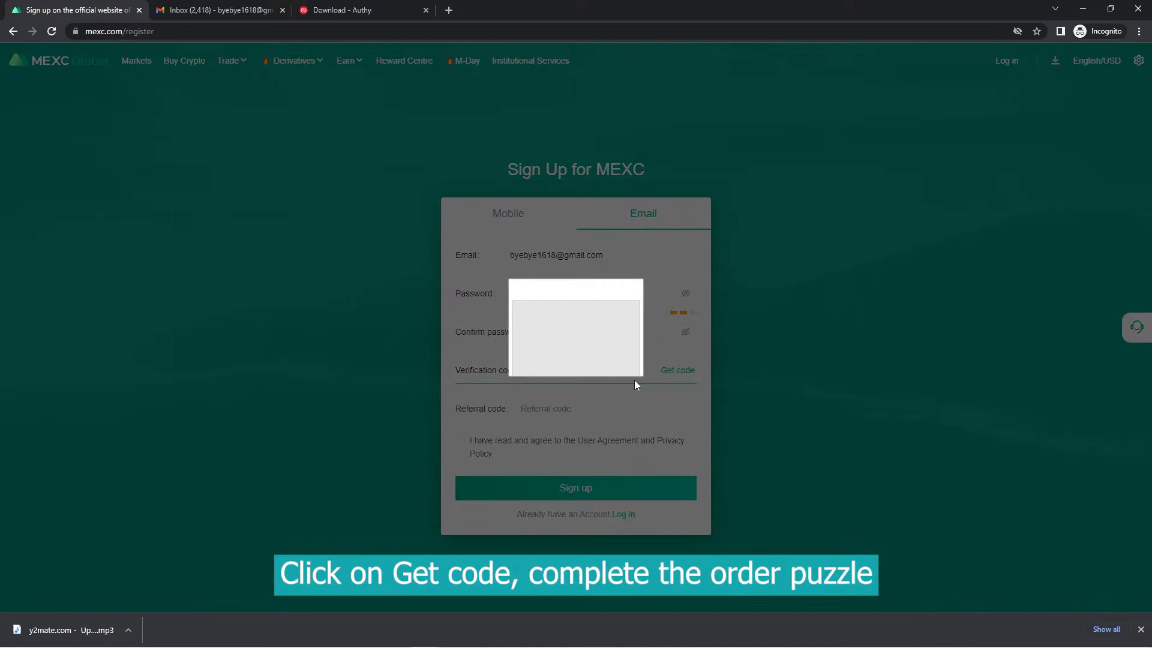
{"action": "left_click", "coordinate": [677, 370]}
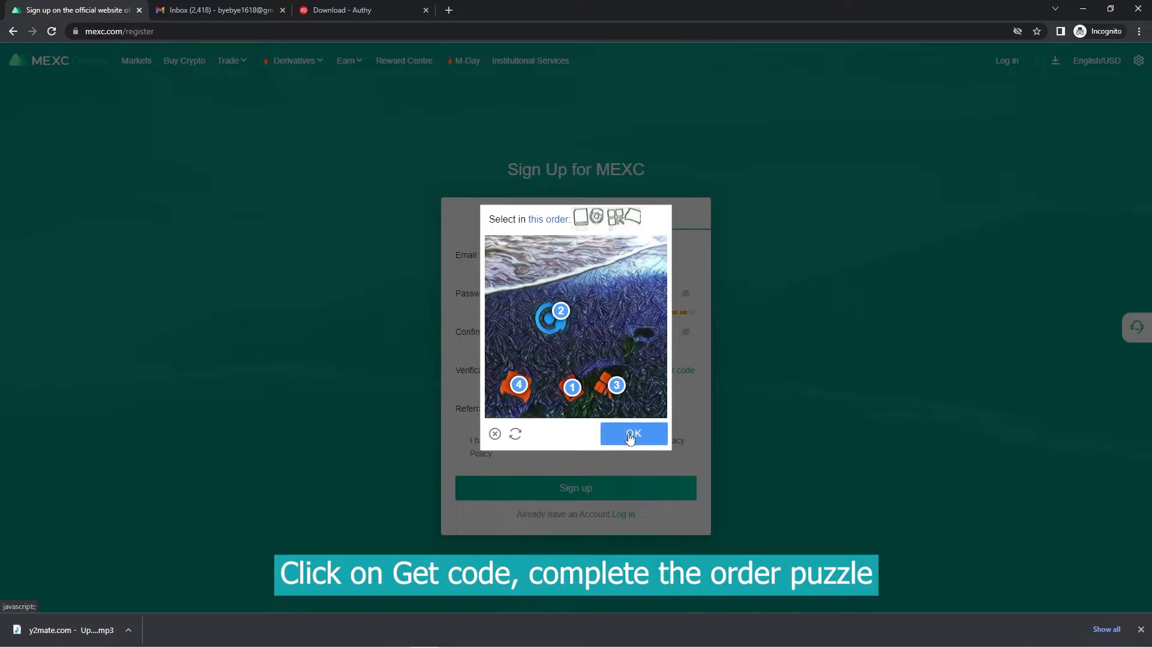
{"action": "left_click", "coordinate": [633, 433]}
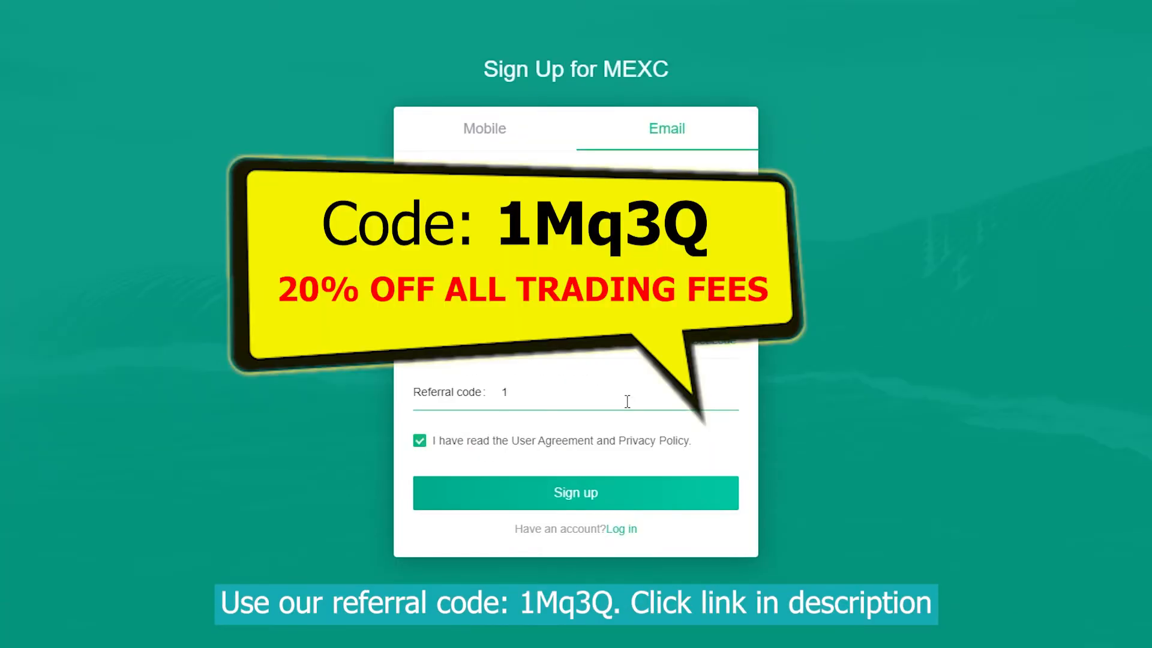
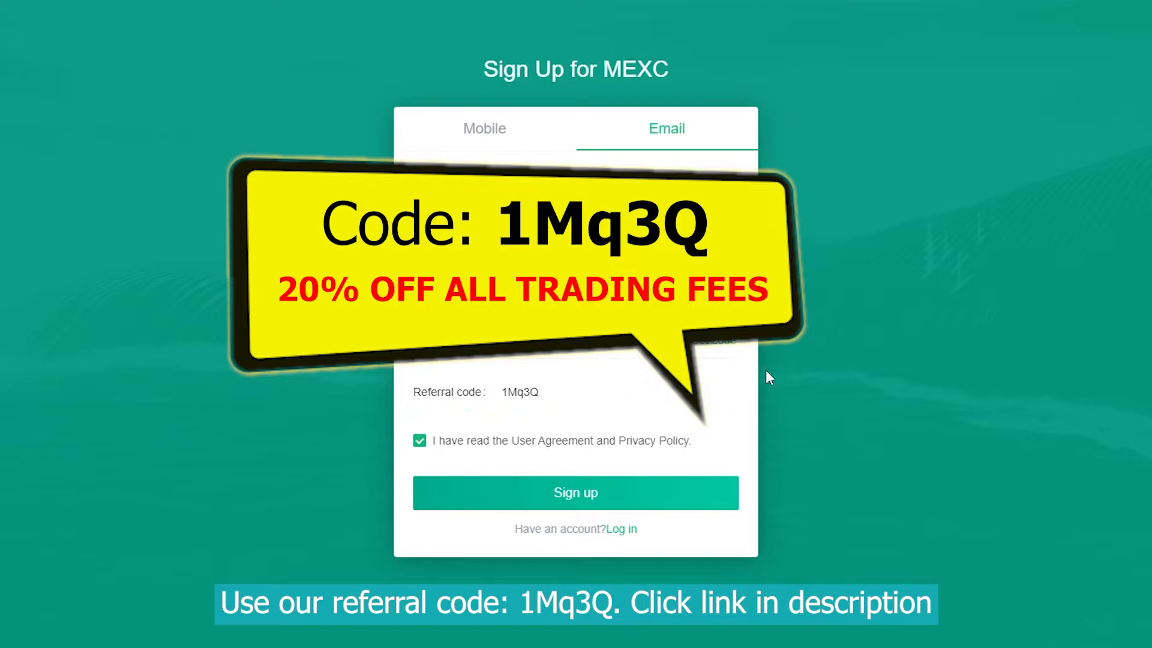
{"action": "left_click", "coordinate": [220, 10]}
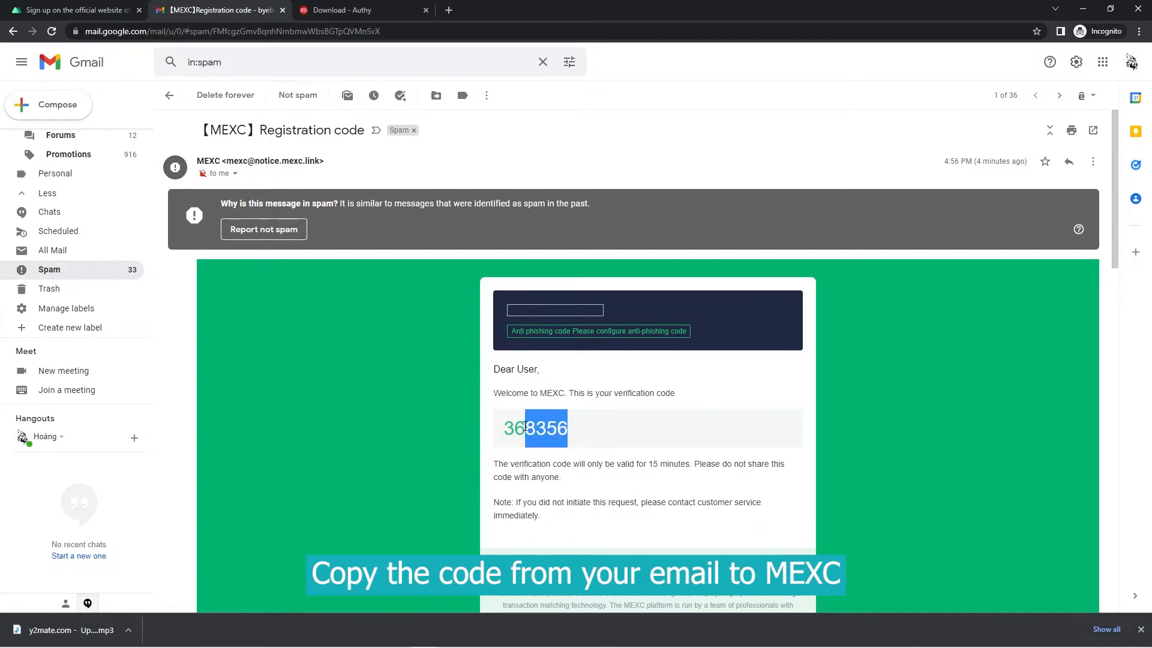
{"action": "right_click", "coordinate": [534, 429]}
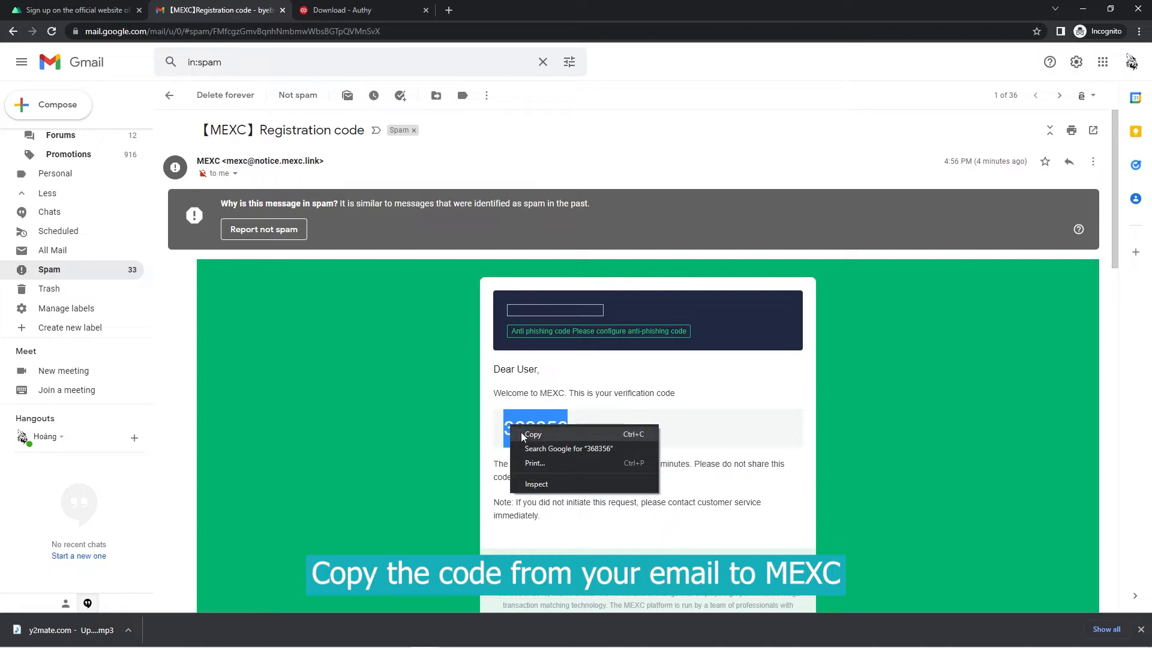
{"action": "left_click", "coordinate": [73, 11]}
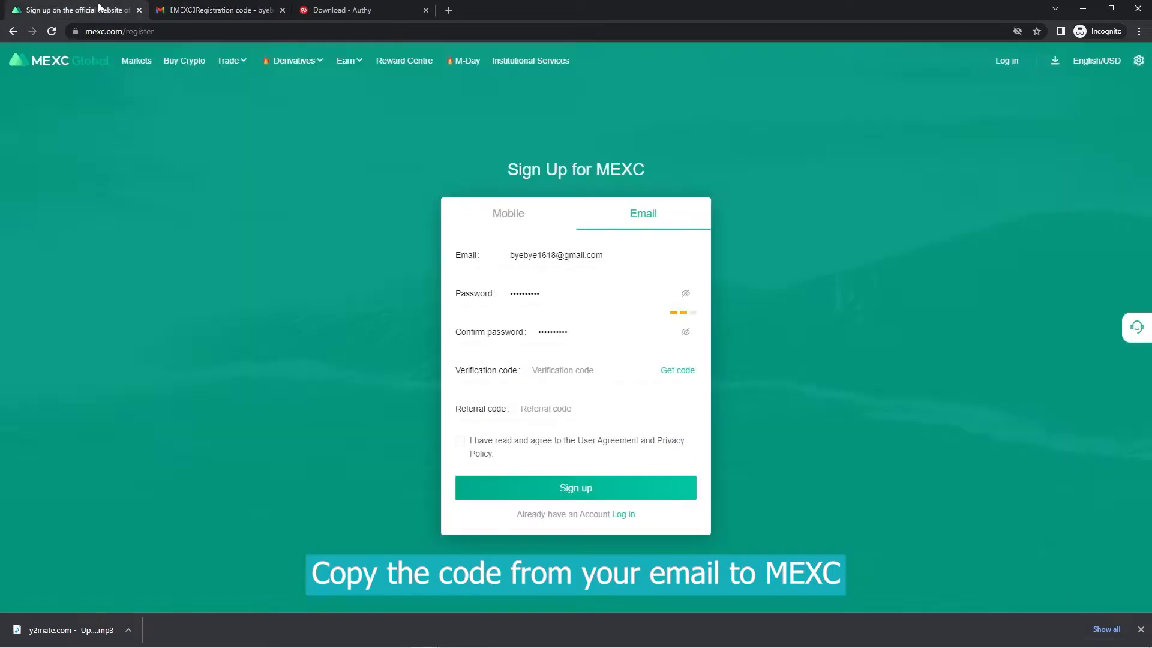
{"action": "right_click", "coordinate": [561, 369]}
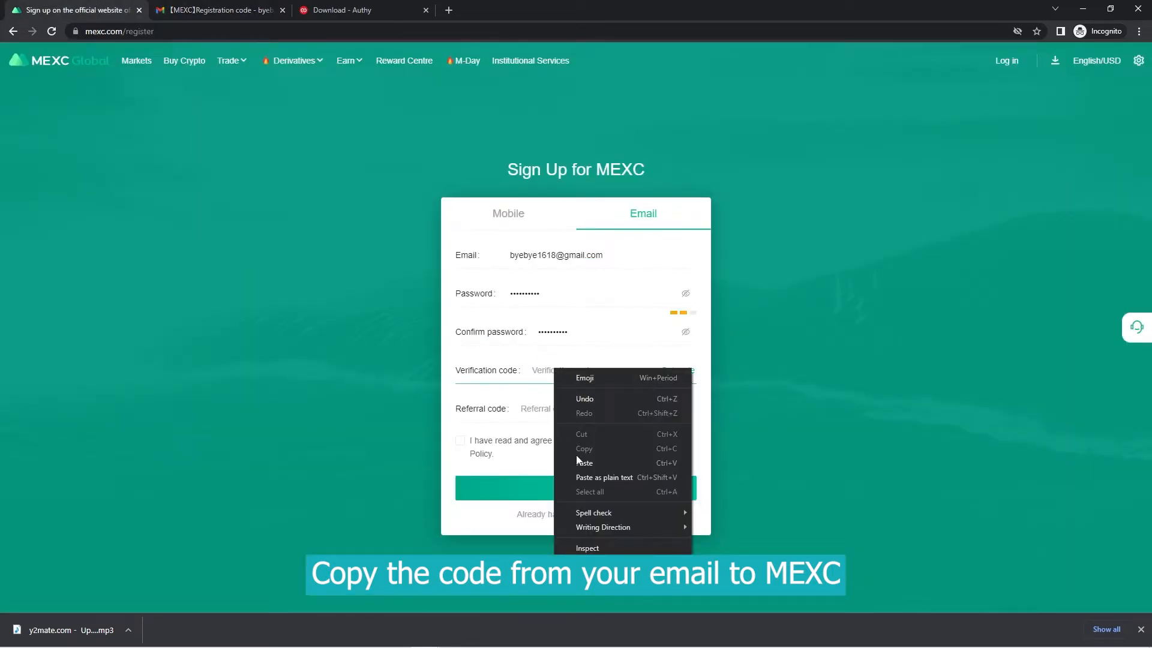
{"action": "left_click", "coordinate": [584, 462]}
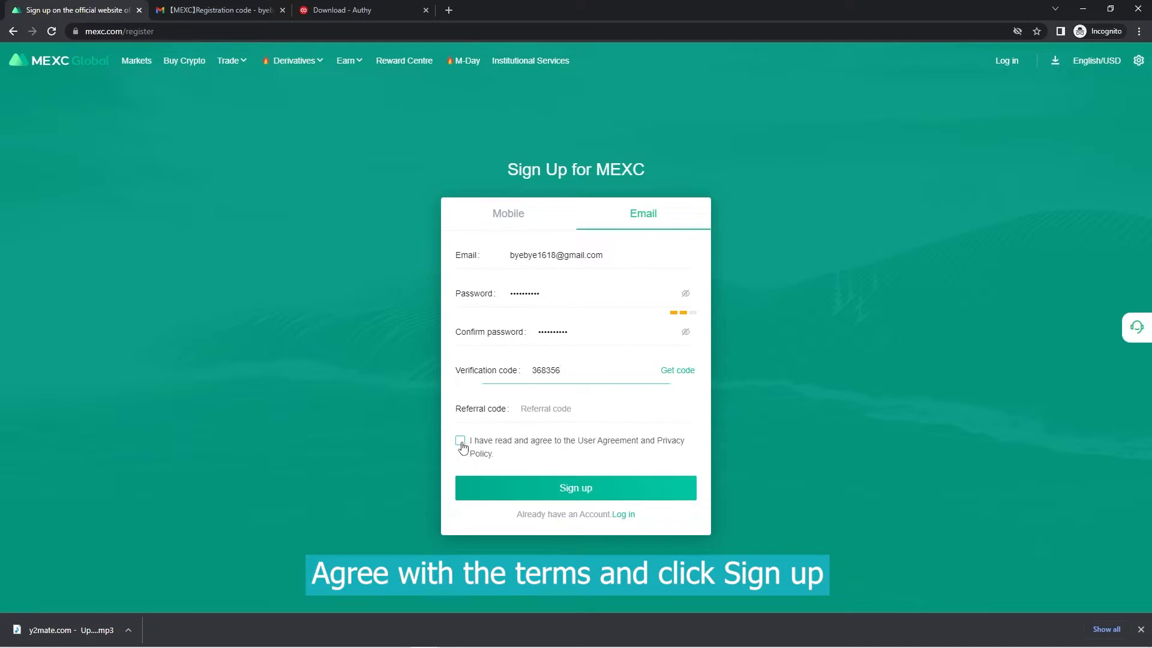
Accept the User Agreement and submit the registration.
{"action": "left_click", "coordinate": [460, 441]}
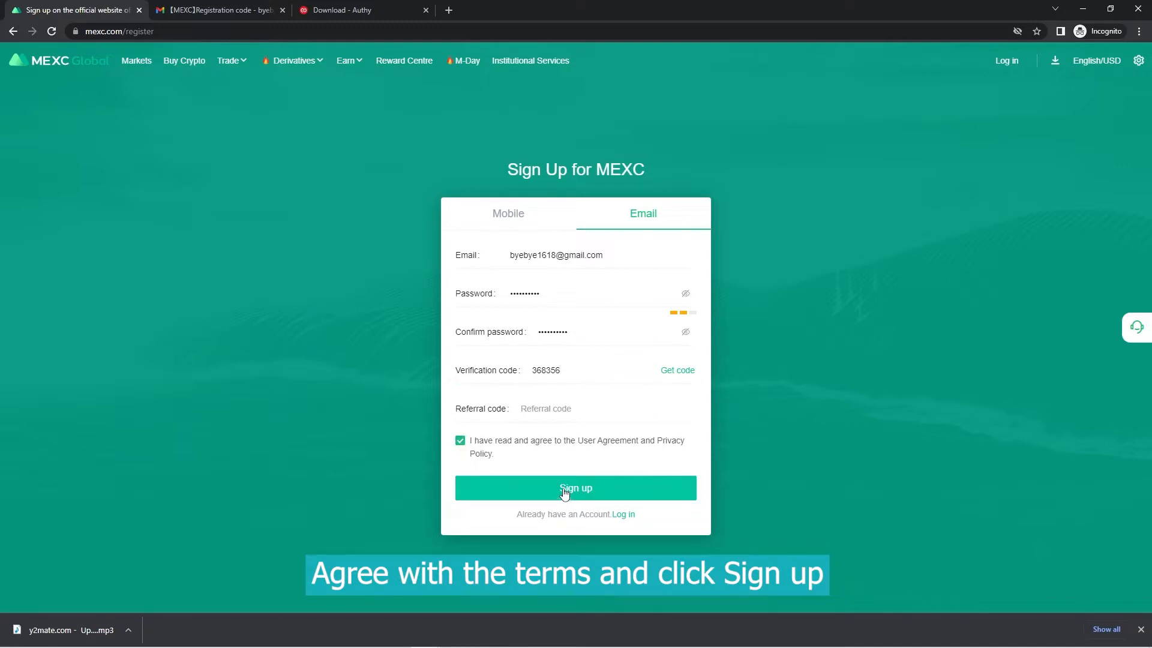
{"action": "left_click", "coordinate": [574, 488]}
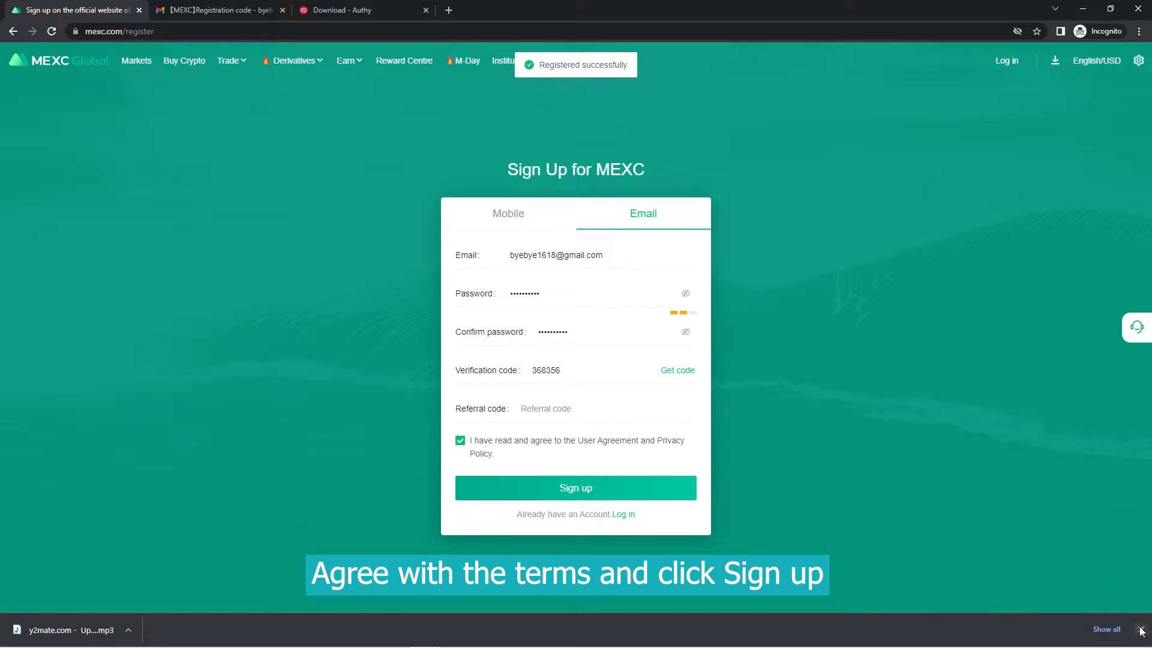
{"action": "left_click", "coordinate": [575, 489]}
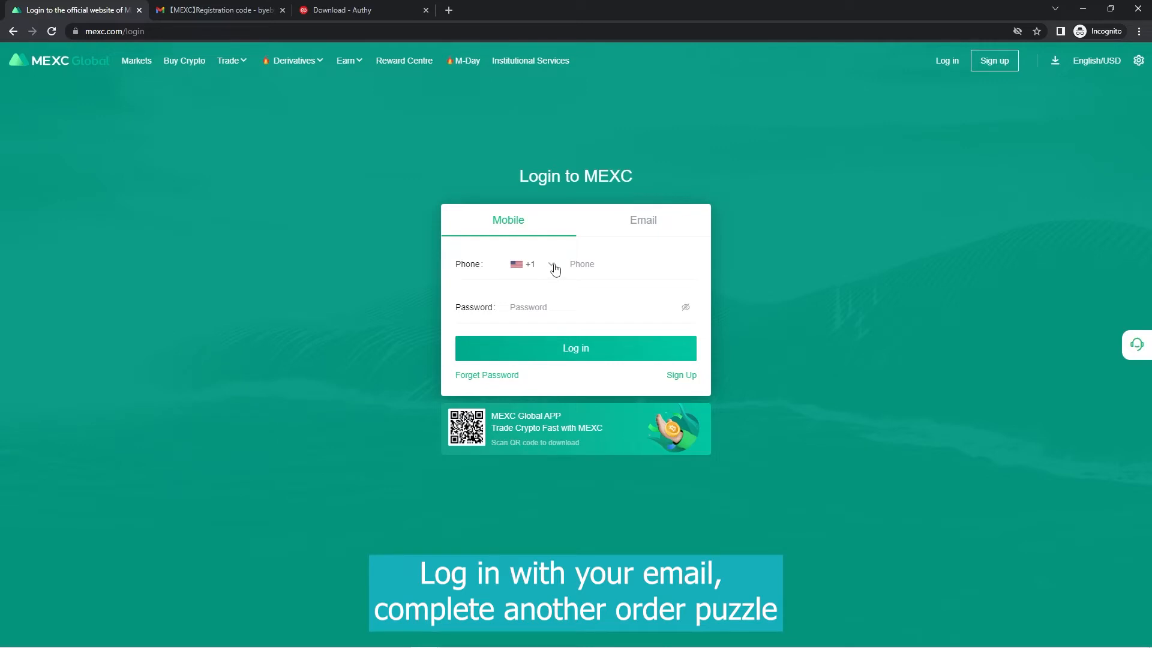
Log in with the email credentials and solve the order puzzle to confirm.
{"action": "left_click", "coordinate": [642, 219]}
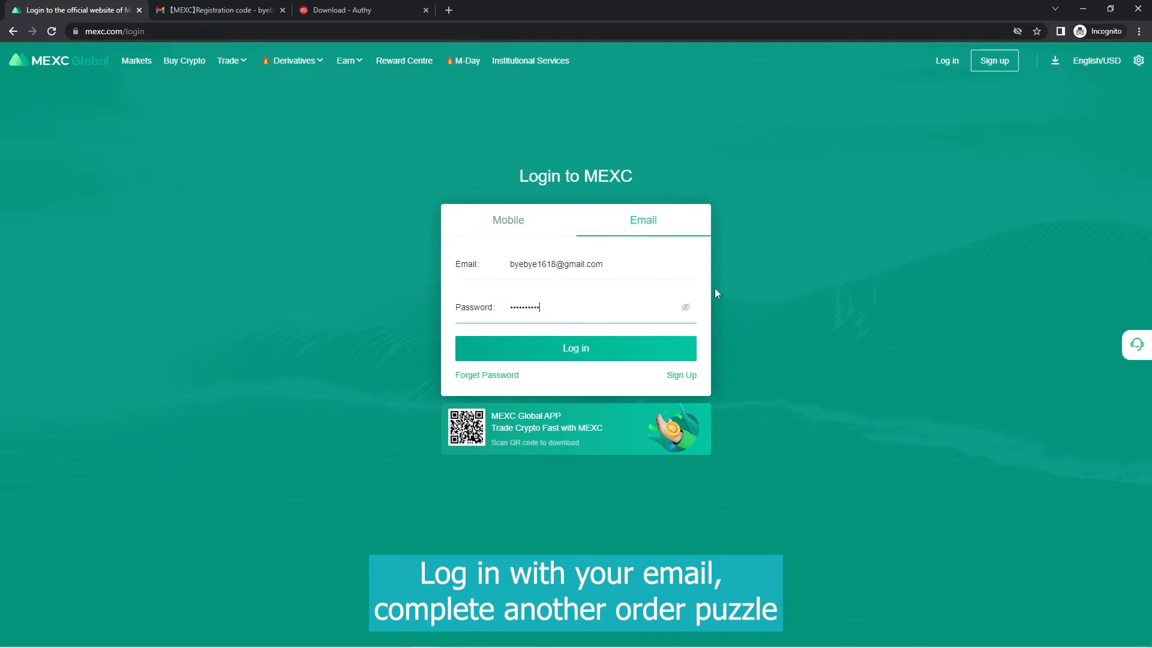
{"action": "left_click", "coordinate": [575, 348]}
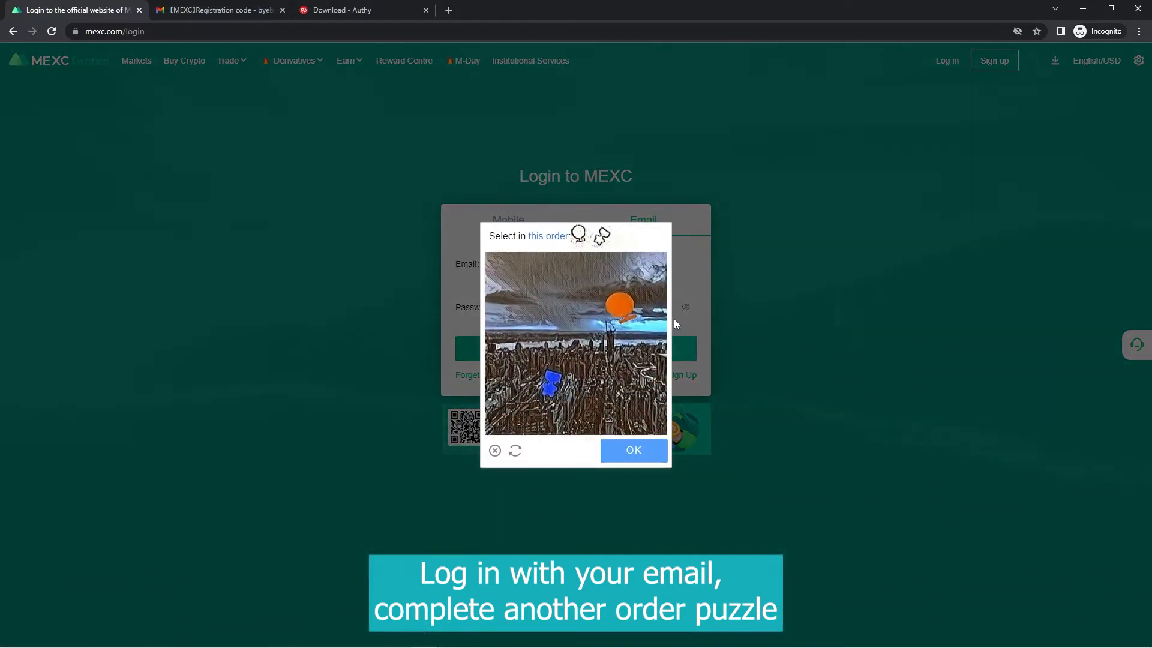
{"action": "left_click", "coordinate": [619, 304]}
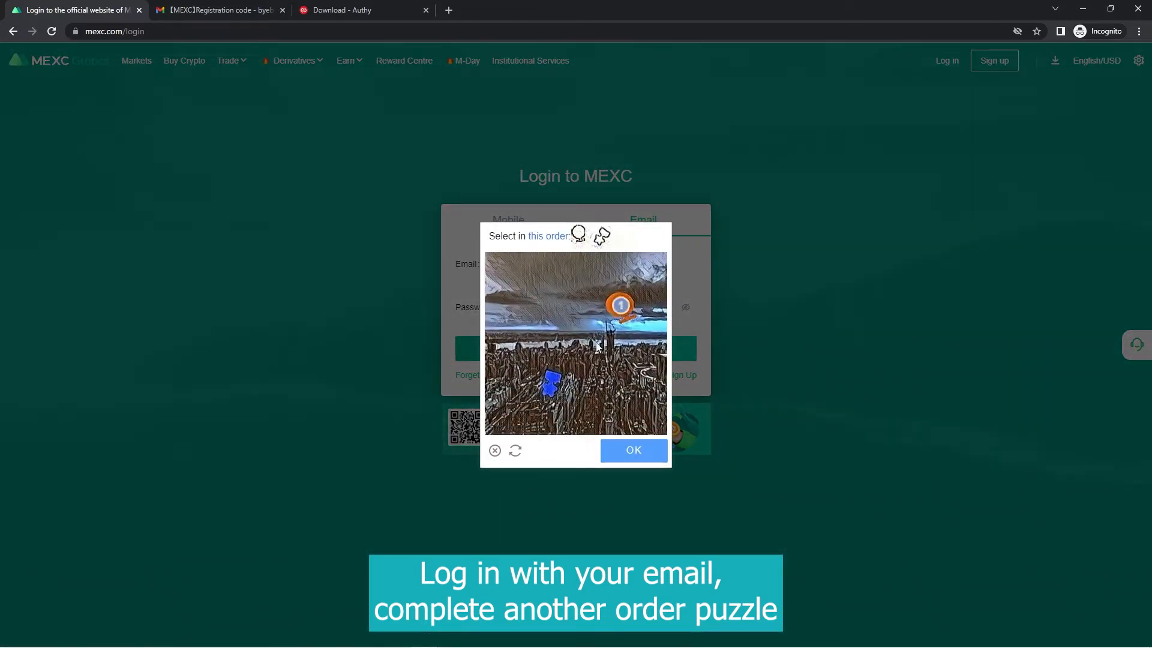
{"action": "left_click", "coordinate": [551, 382]}
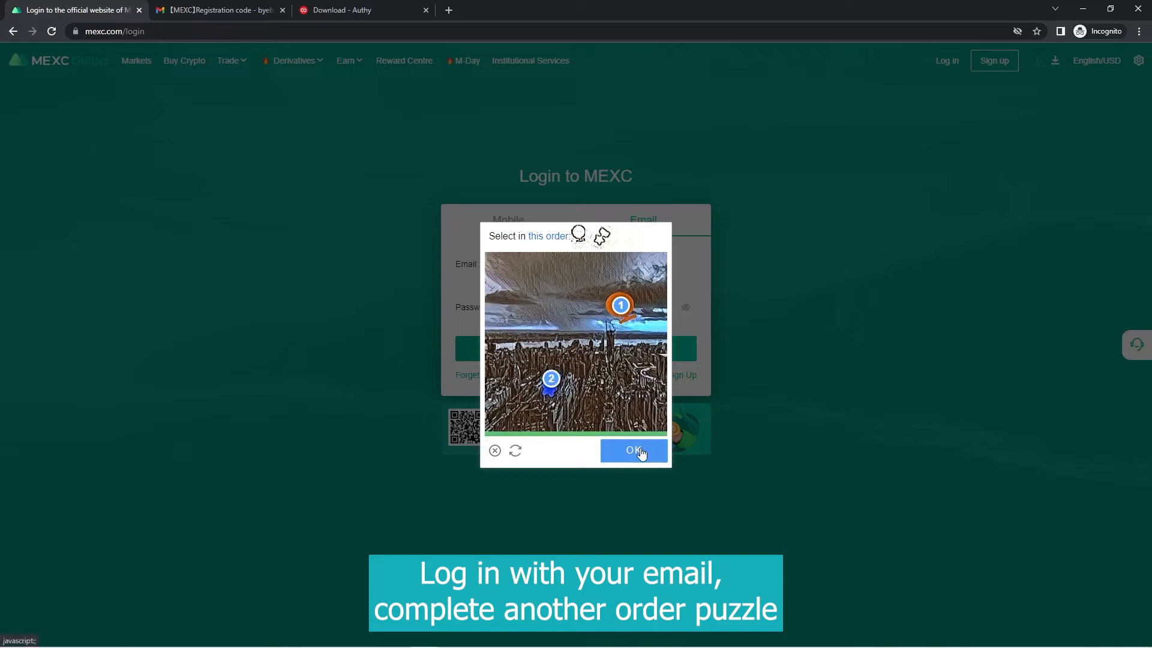
{"action": "left_click", "coordinate": [634, 450]}
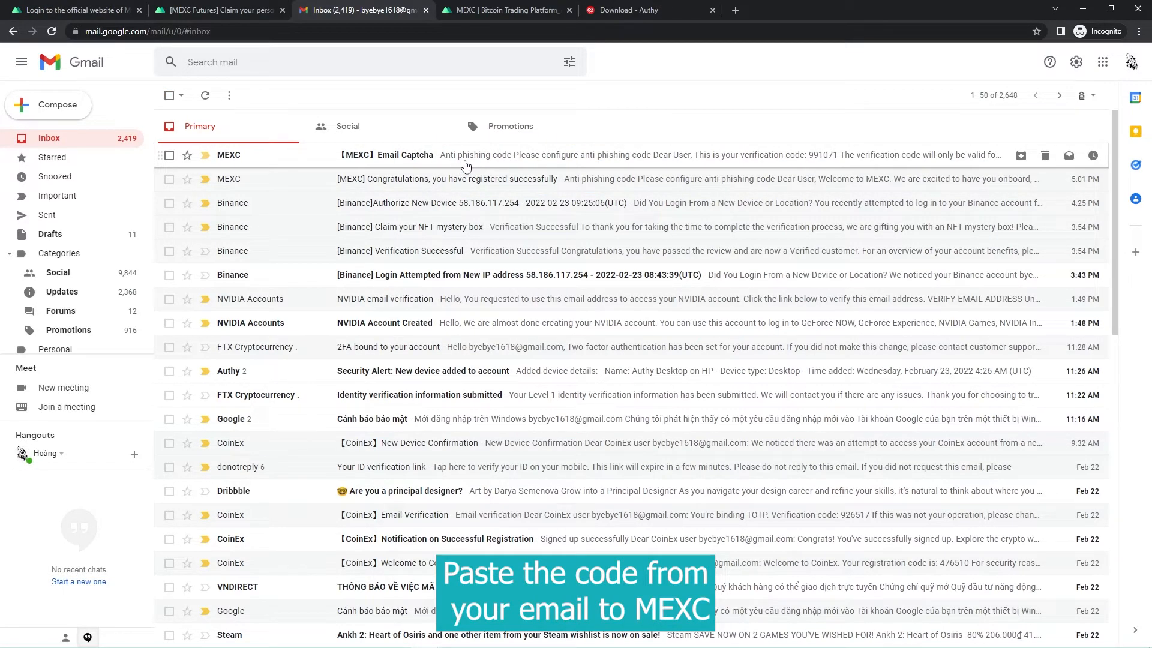
{"action": "left_click", "coordinate": [463, 155]}
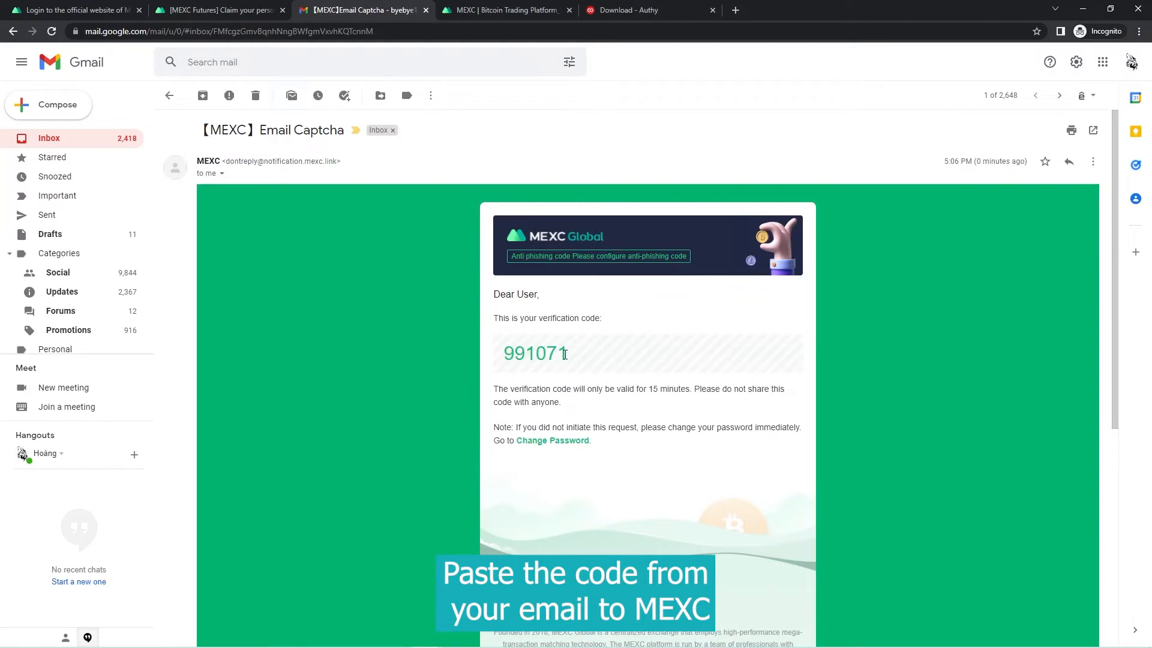
{"action": "double_click", "coordinate": [534, 353]}
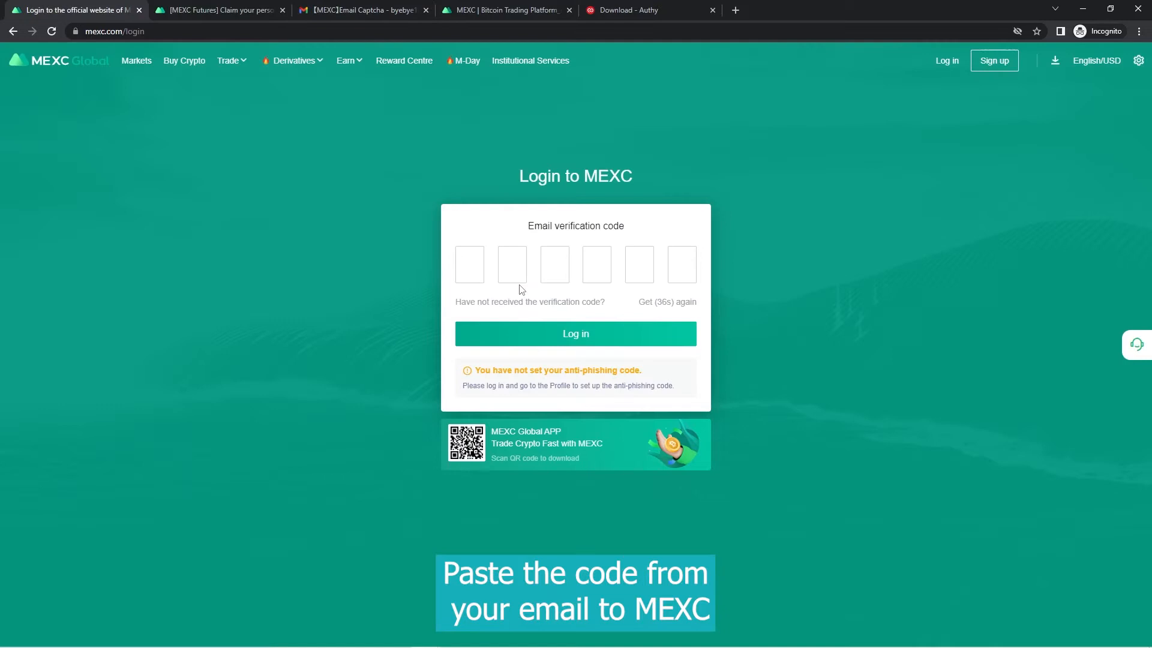
{"action": "left_click", "coordinate": [575, 333]}
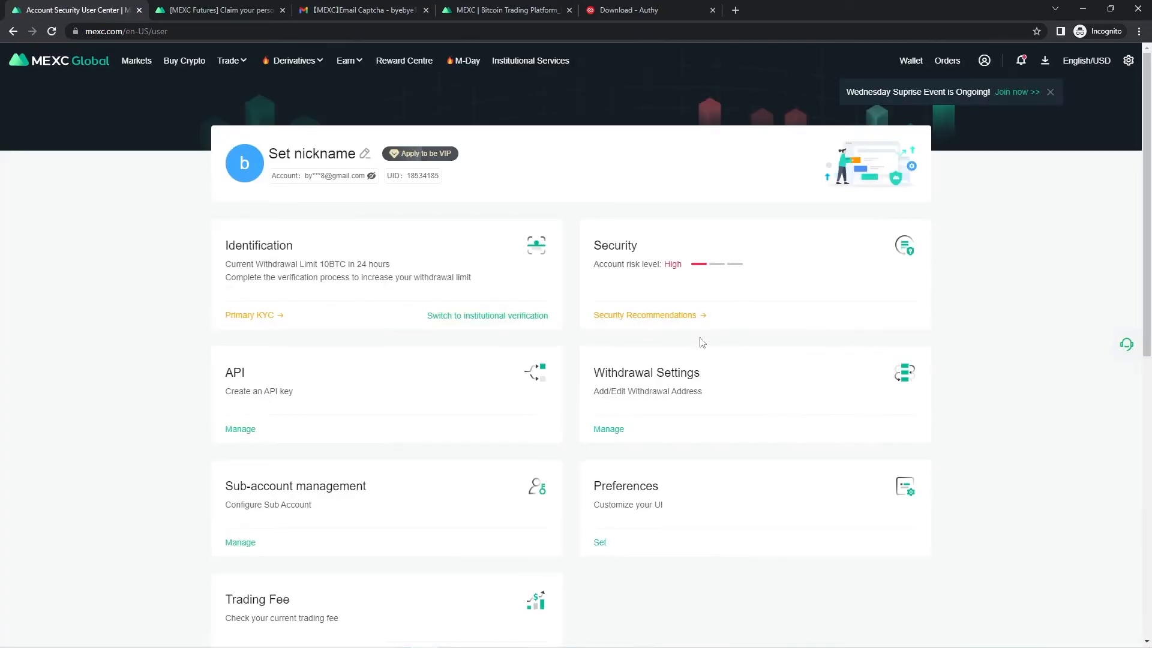
{"action": "mouse_move", "coordinate": [367, 424]}
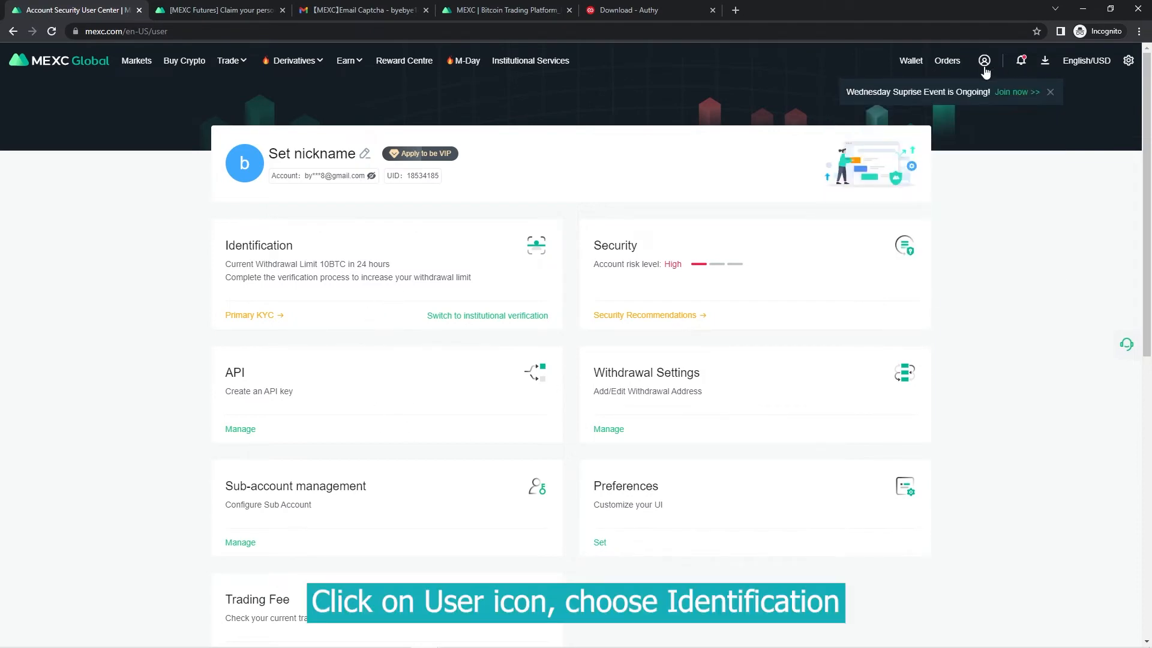
Go to Identification from the account menu.
{"action": "left_click", "coordinate": [984, 60]}
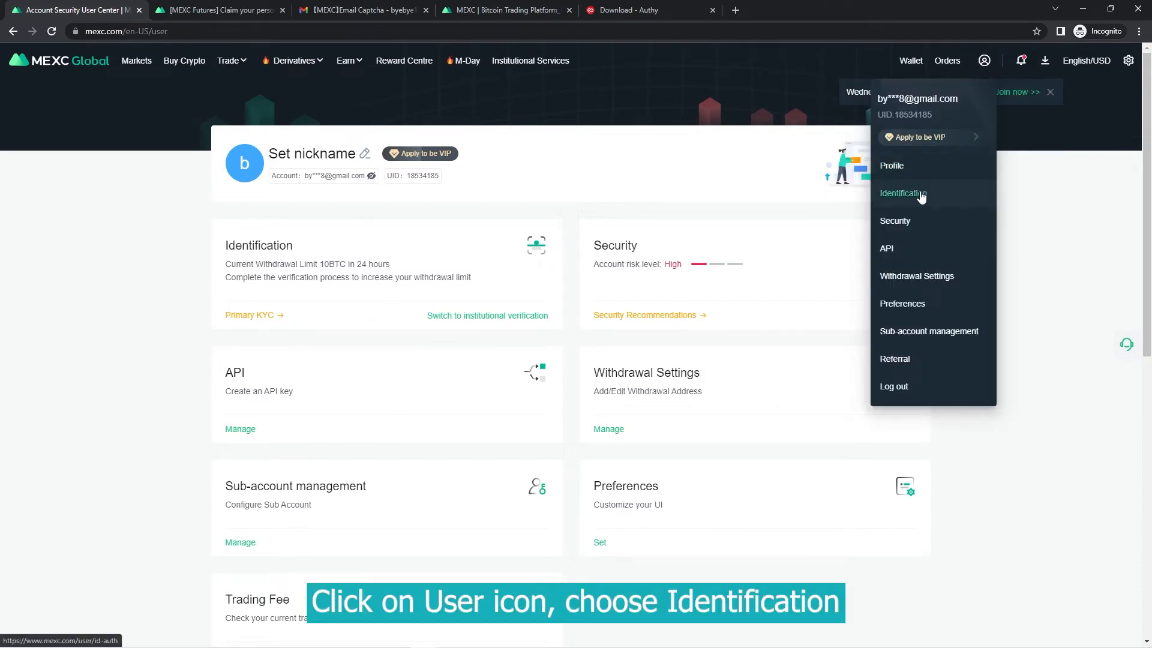
{"action": "left_click", "coordinate": [902, 193]}
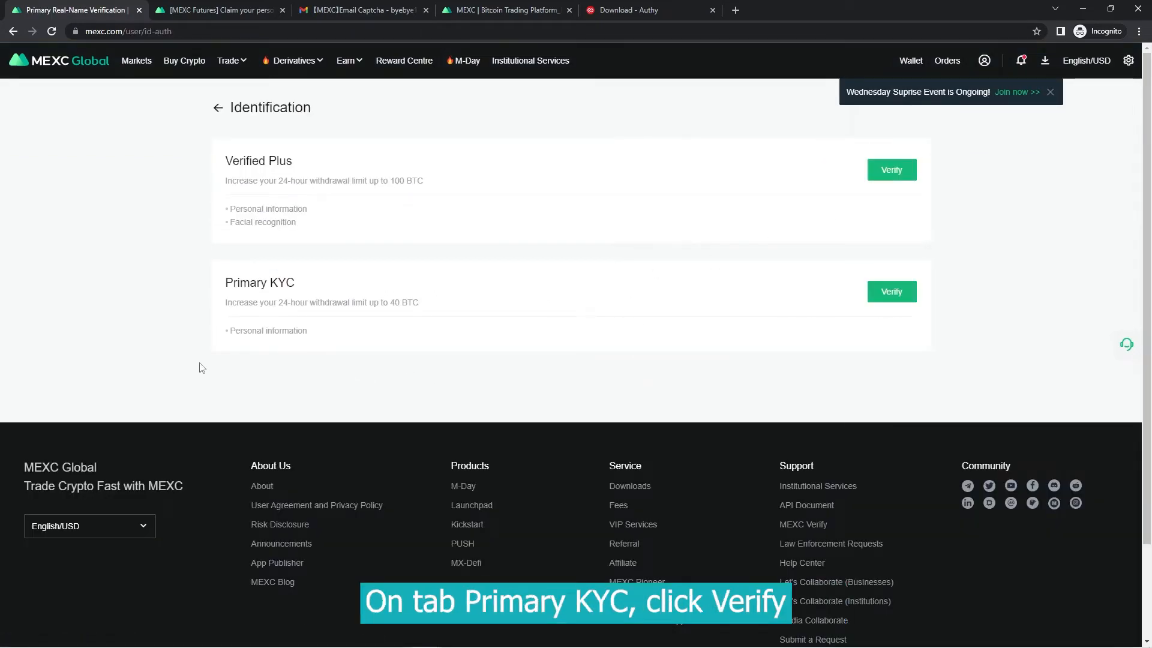
{"action": "mouse_move", "coordinate": [789, 308]}
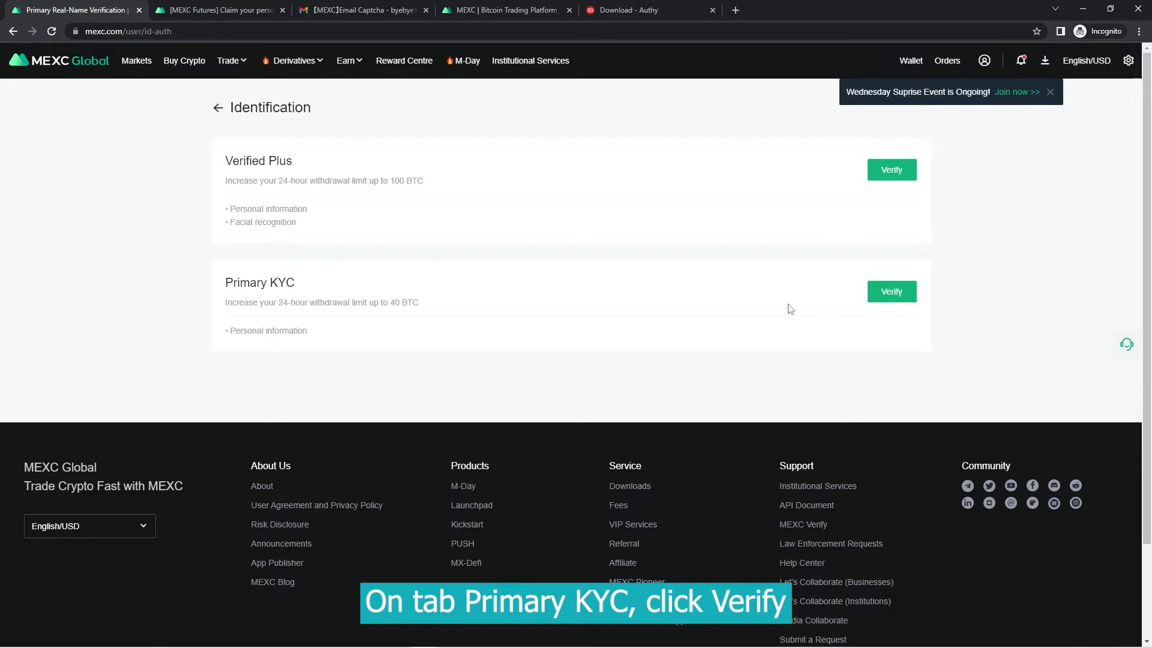
{"action": "mouse_move", "coordinate": [892, 292]}
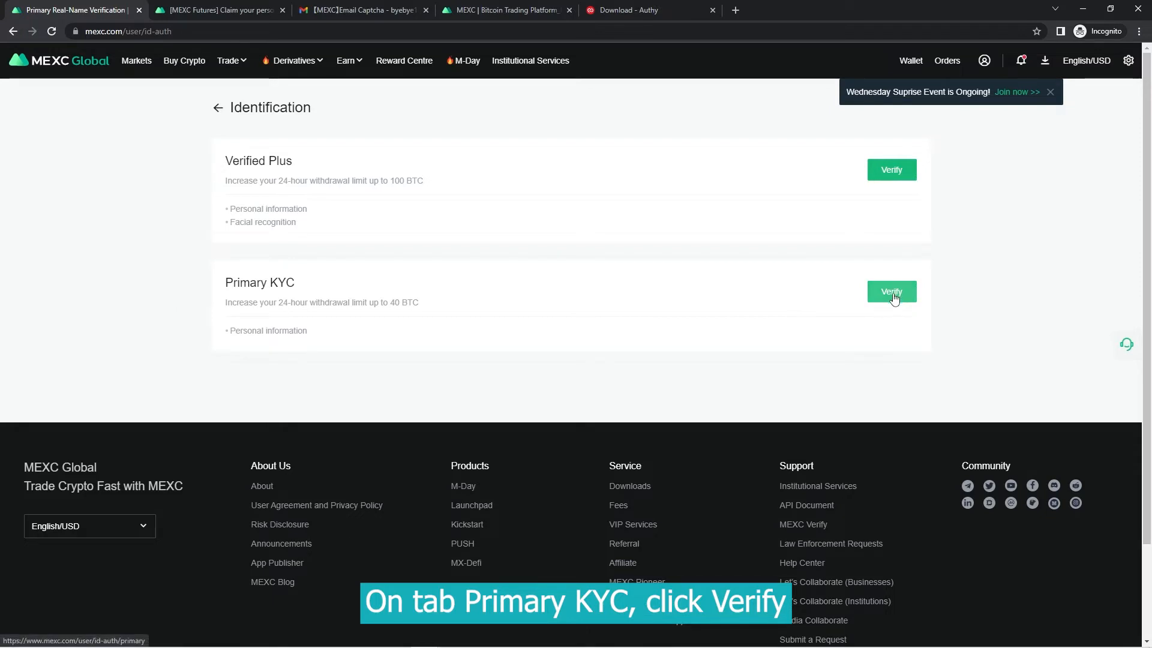
Start Primary KYC verification from the Identification page.
{"action": "left_click", "coordinate": [891, 292]}
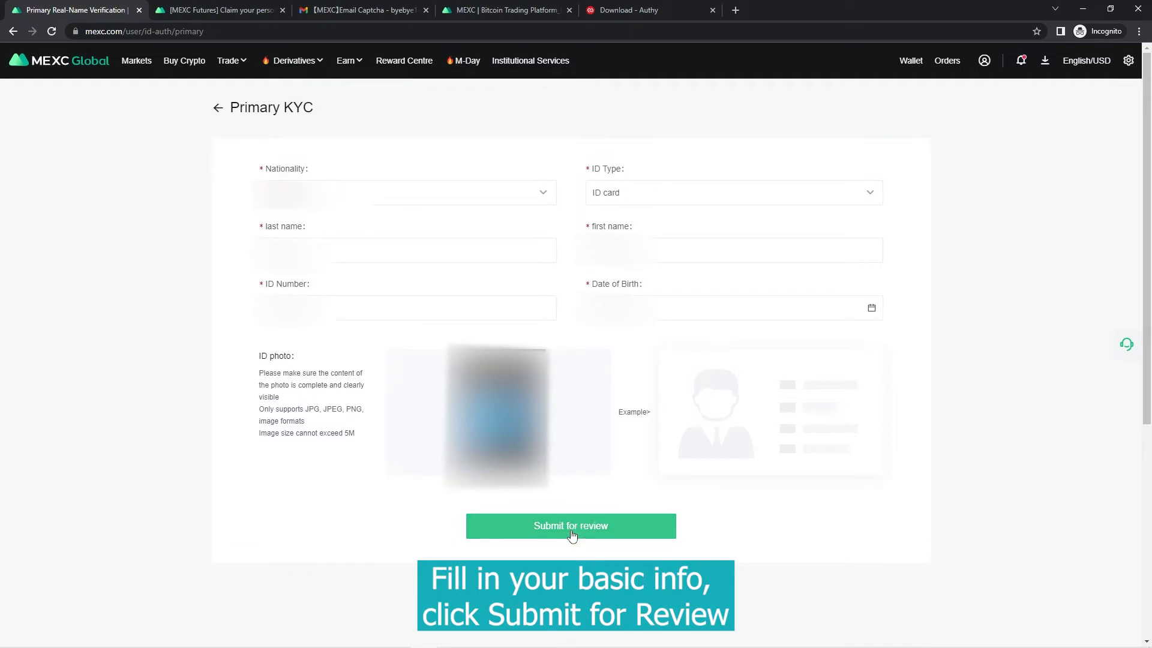
Submit the Primary KYC details for review and accept the risk notice.
{"action": "left_click", "coordinate": [570, 526]}
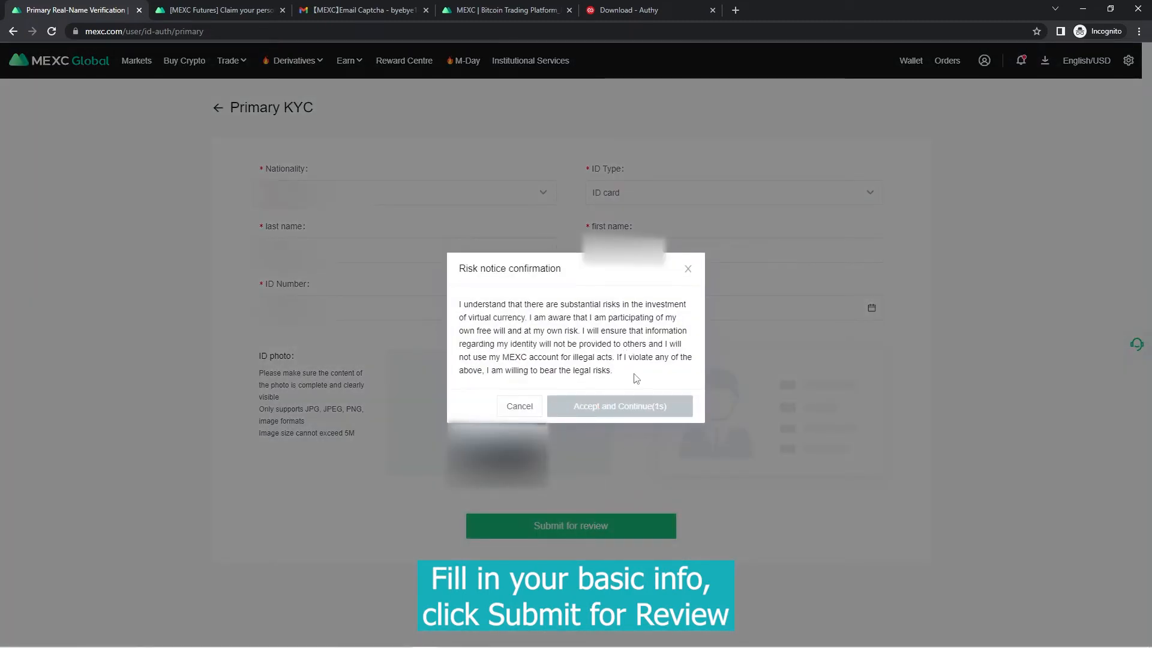
{"action": "left_click", "coordinate": [619, 406]}
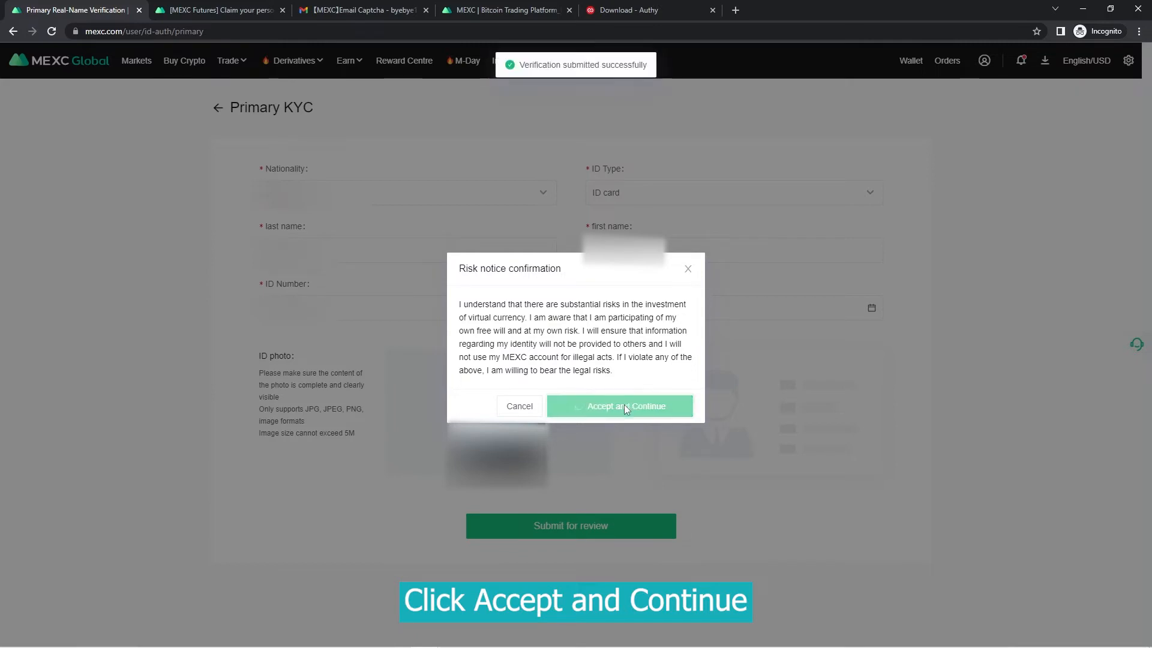
{"action": "left_click", "coordinate": [619, 406]}
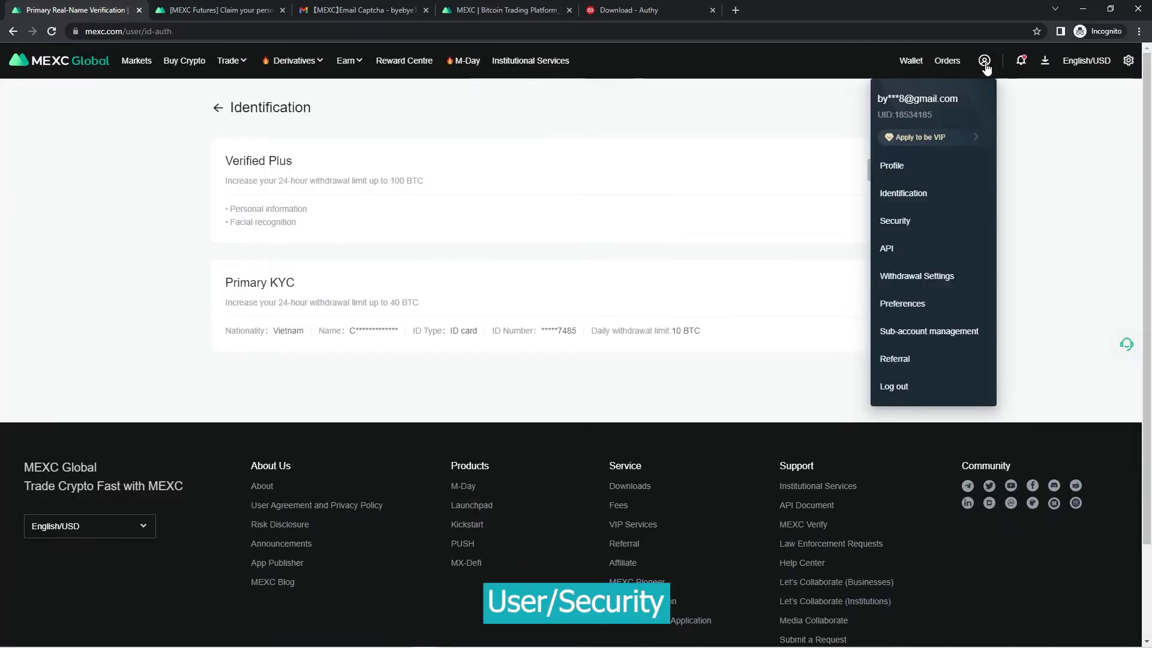
{"action": "mouse_move", "coordinate": [895, 221]}
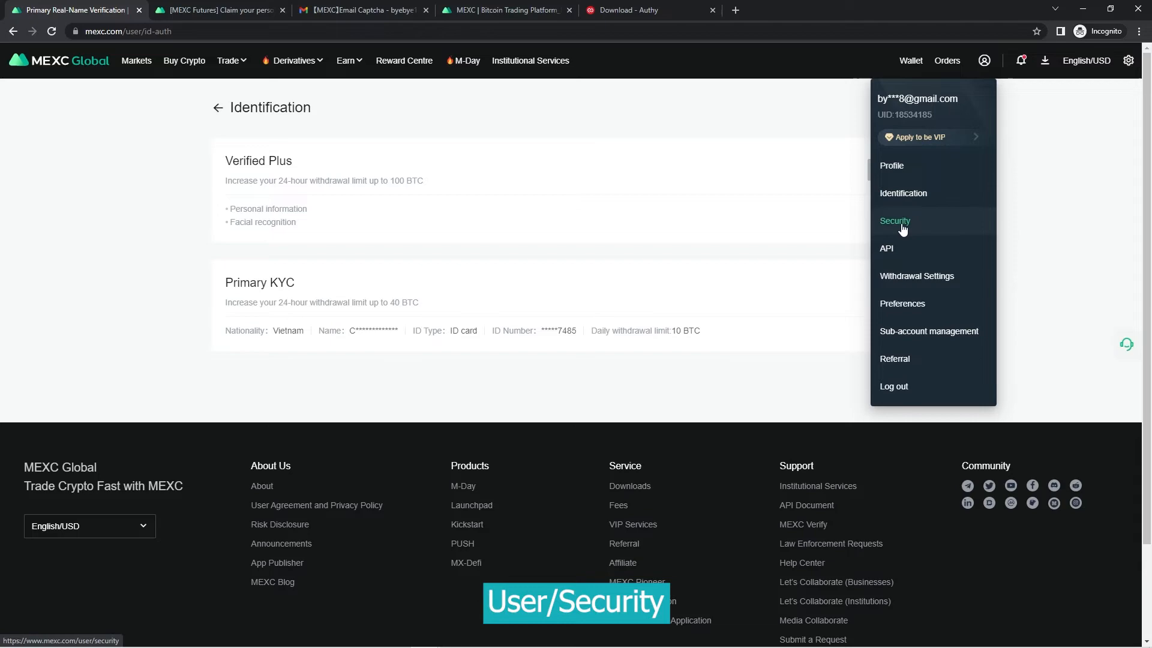
{"action": "left_click", "coordinate": [895, 220]}
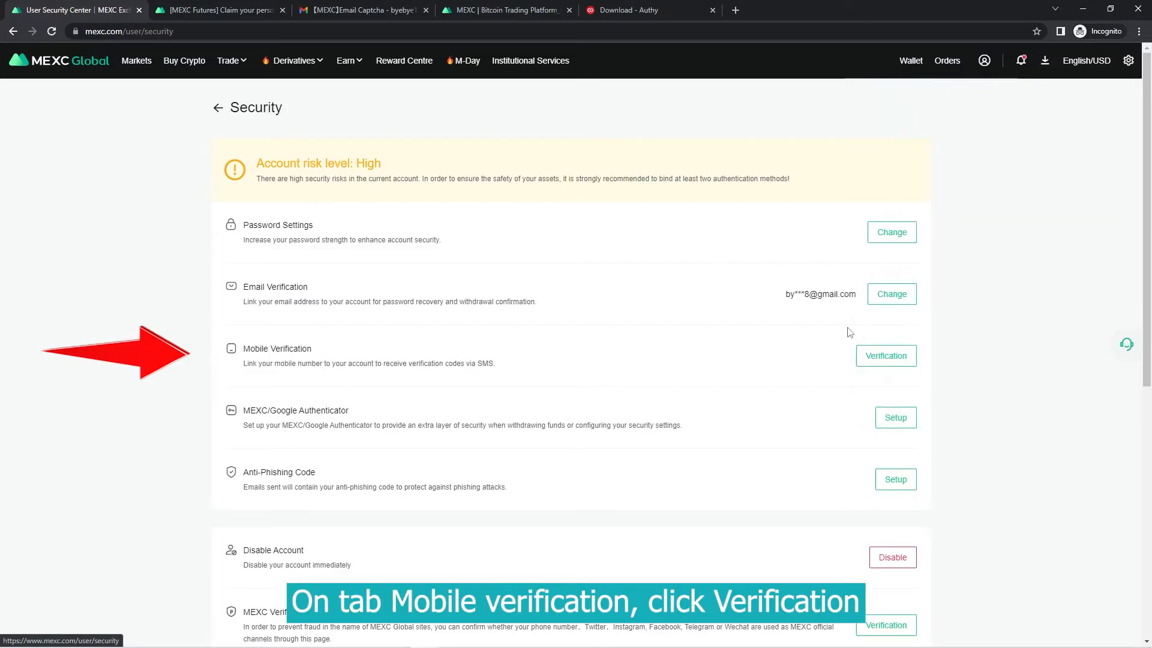
{"action": "mouse_move", "coordinate": [691, 311]}
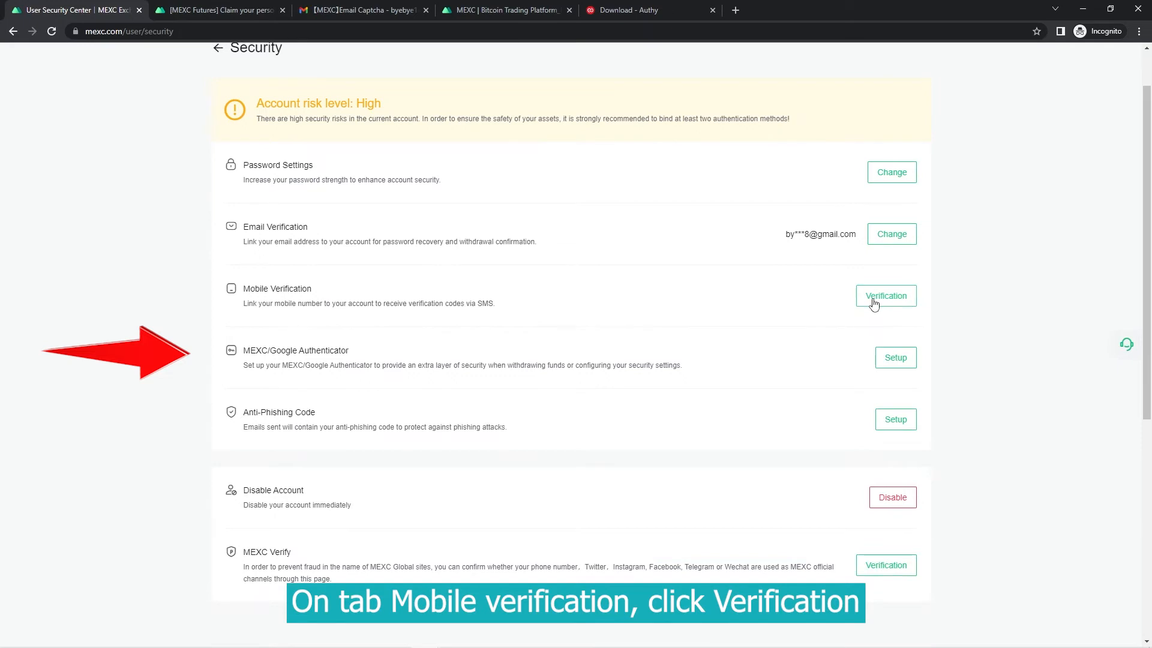
{"action": "left_click", "coordinate": [886, 295]}
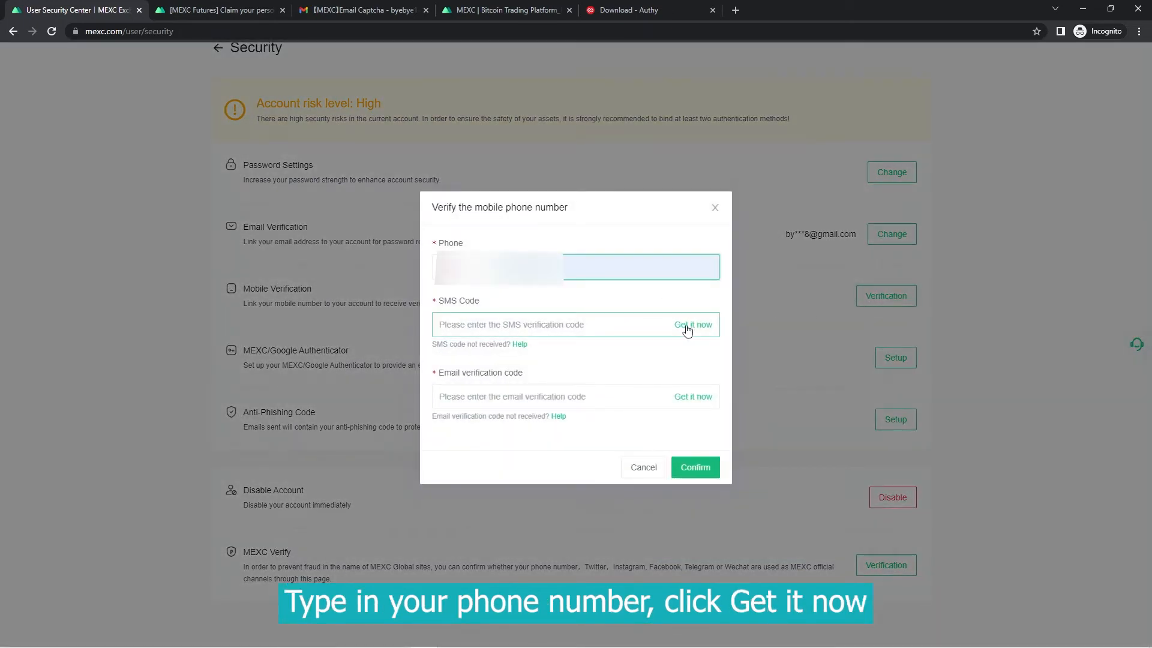
{"action": "left_click", "coordinate": [691, 324]}
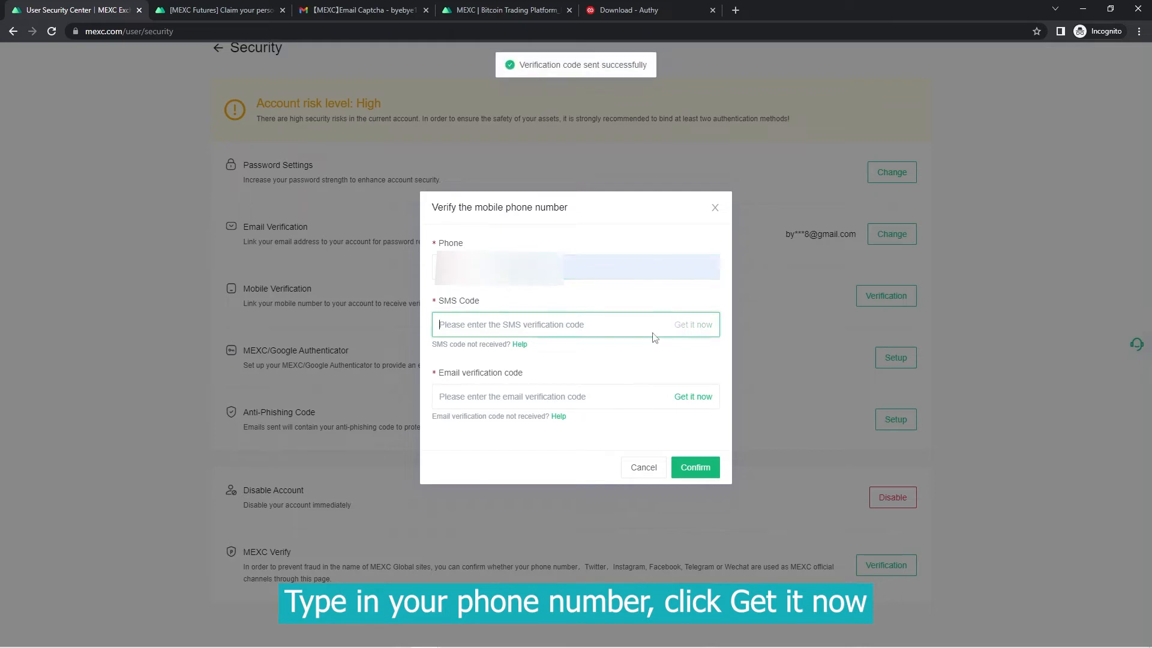
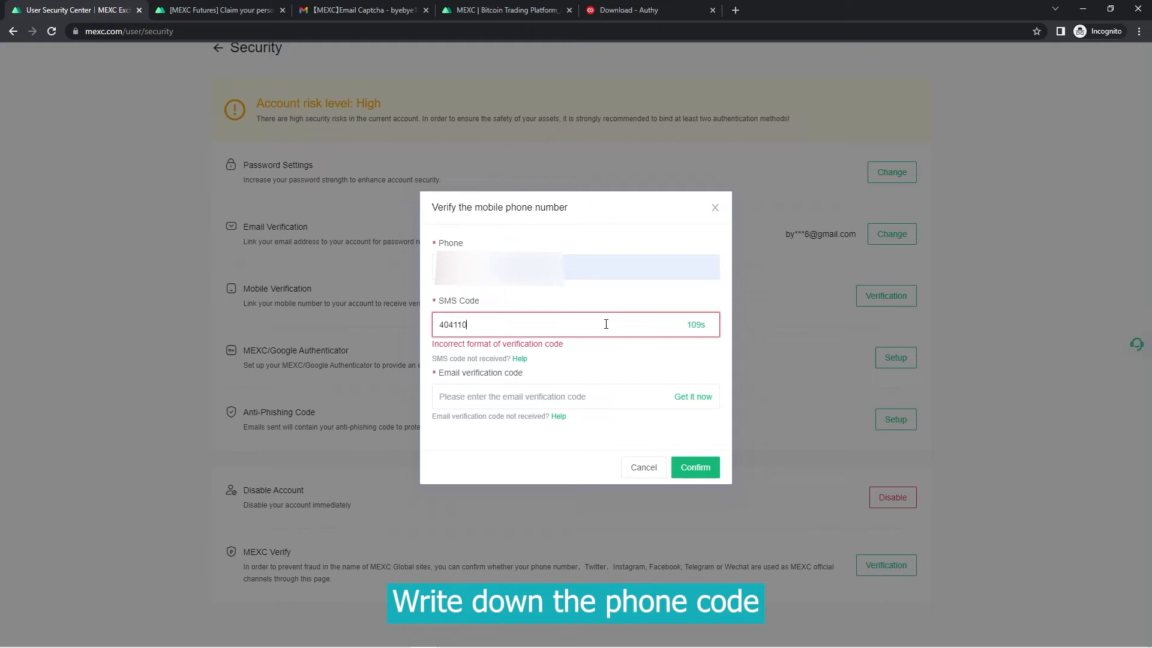
{"action": "left_click", "coordinate": [692, 397]}
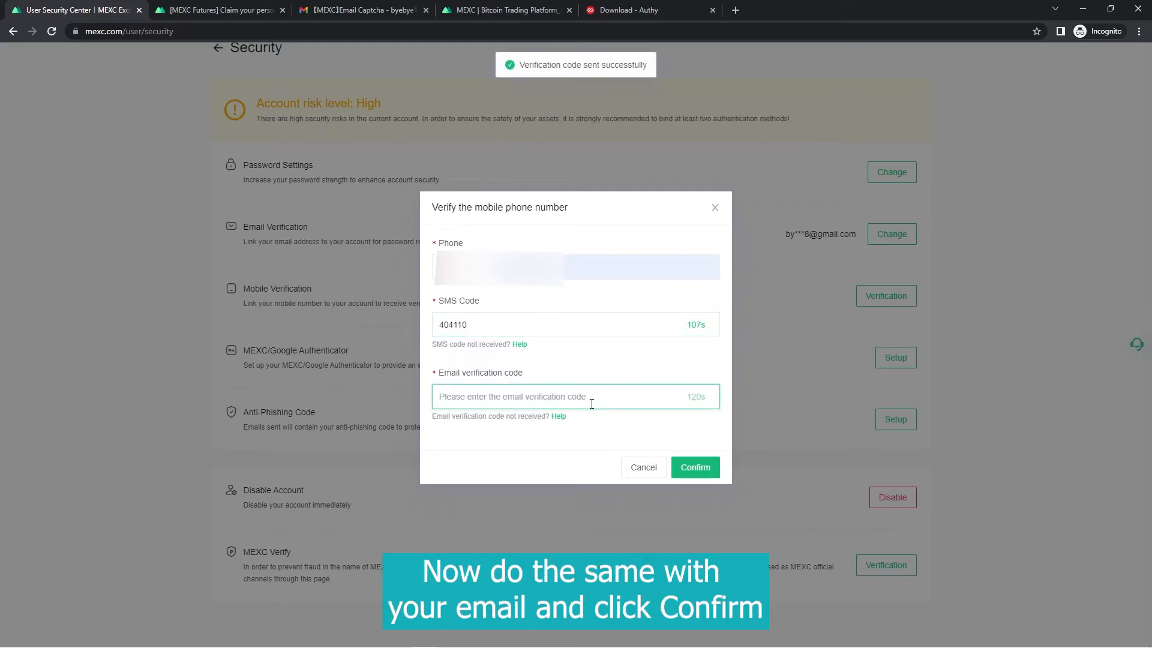
{"action": "left_click", "coordinate": [360, 9]}
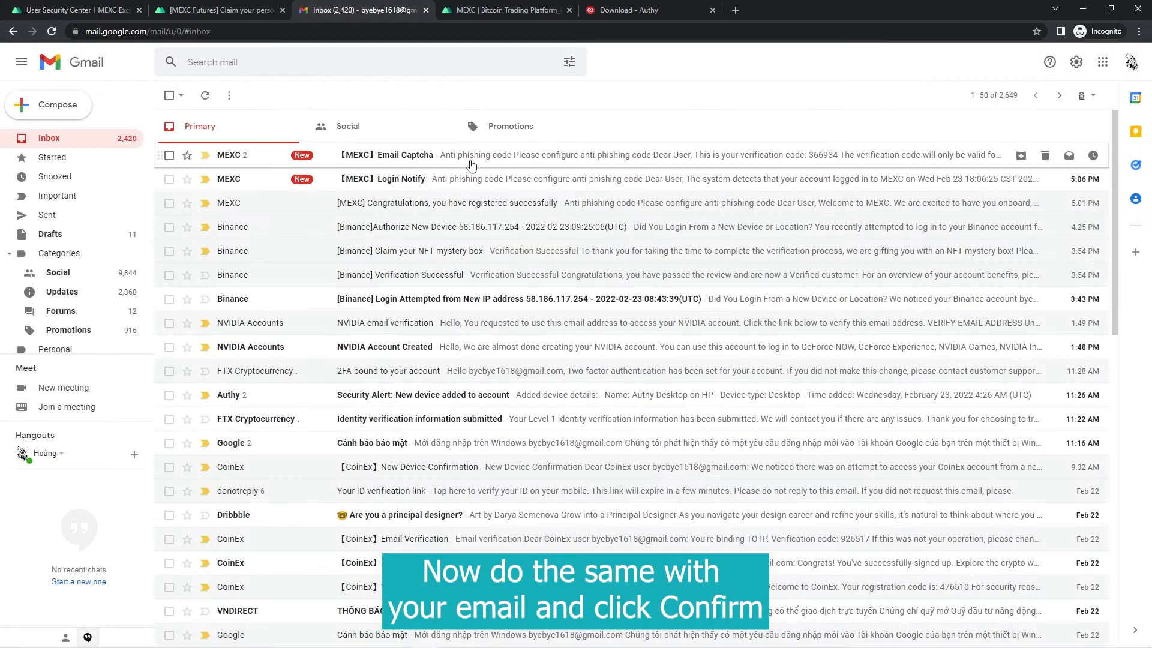
{"action": "left_click", "coordinate": [388, 155]}
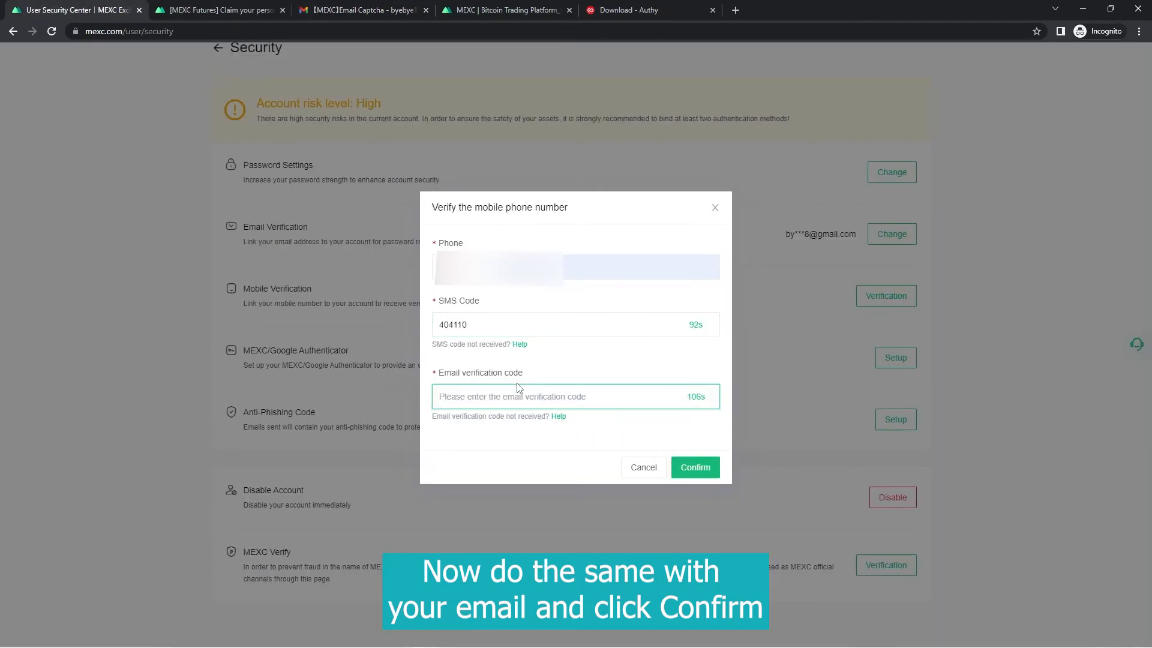
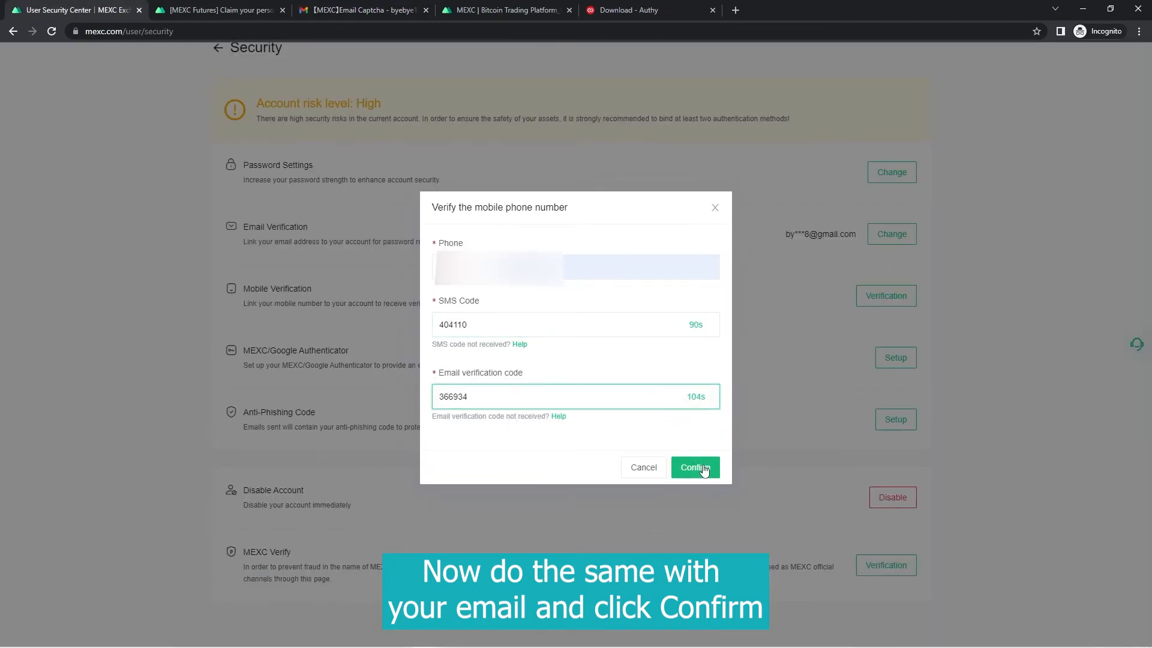
{"action": "left_click", "coordinate": [695, 467]}
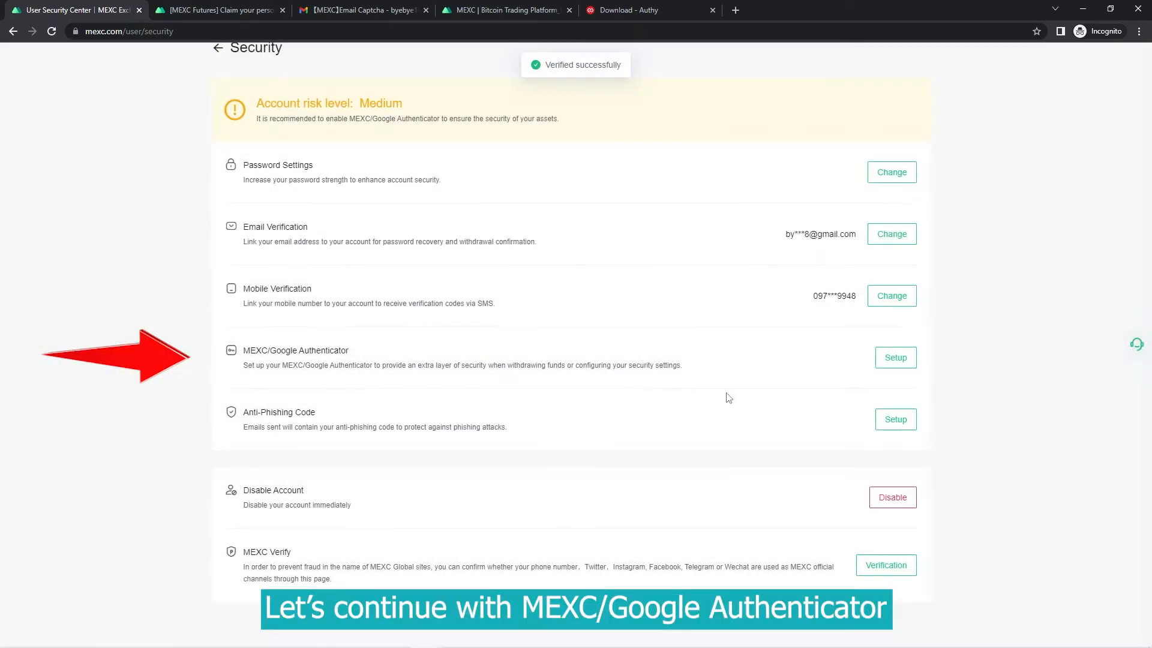
{"action": "mouse_move", "coordinate": [428, 391]}
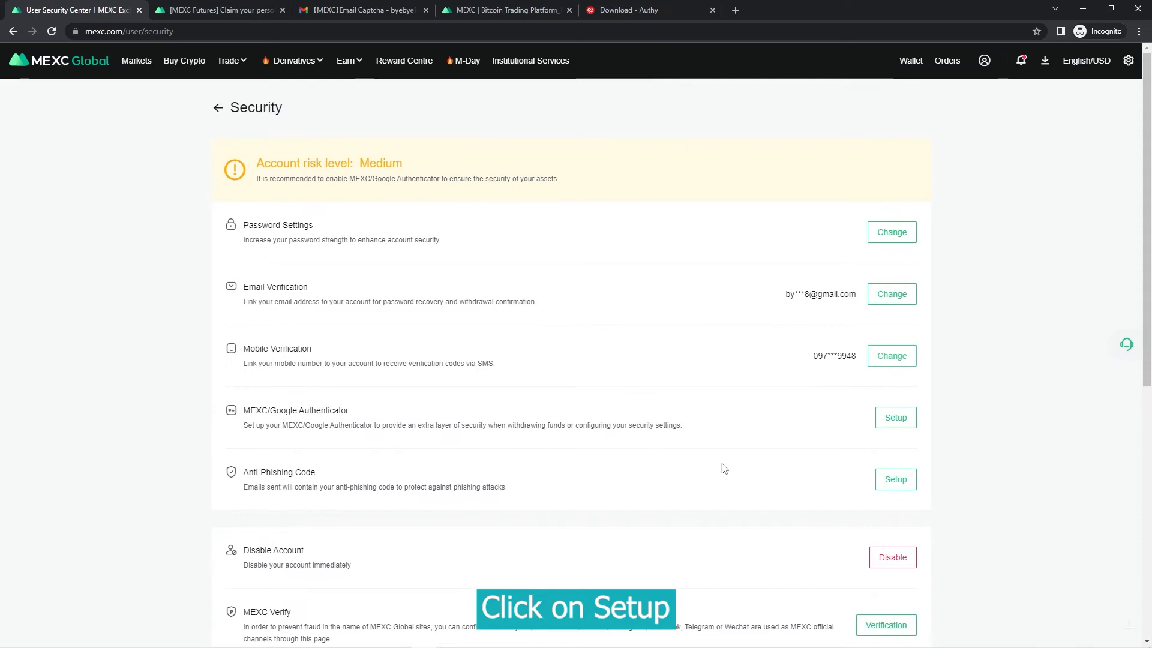
{"action": "mouse_move", "coordinate": [473, 434]}
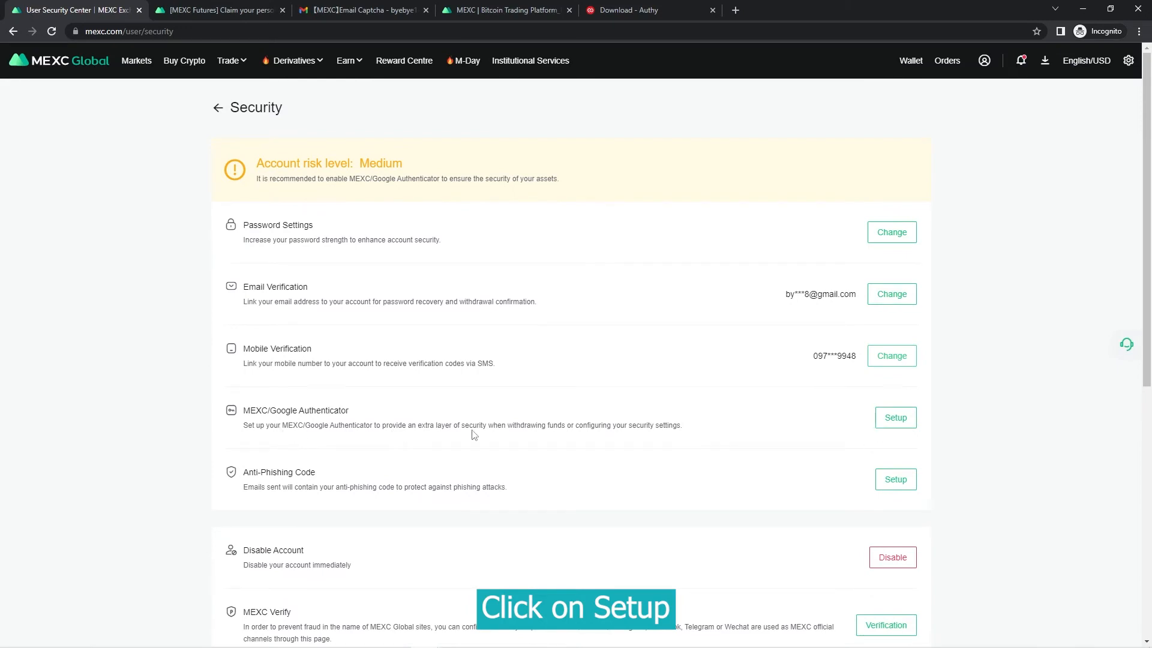
Begin MEXC/Google Authenticator setup from the Security page.
{"action": "left_click", "coordinate": [895, 417]}
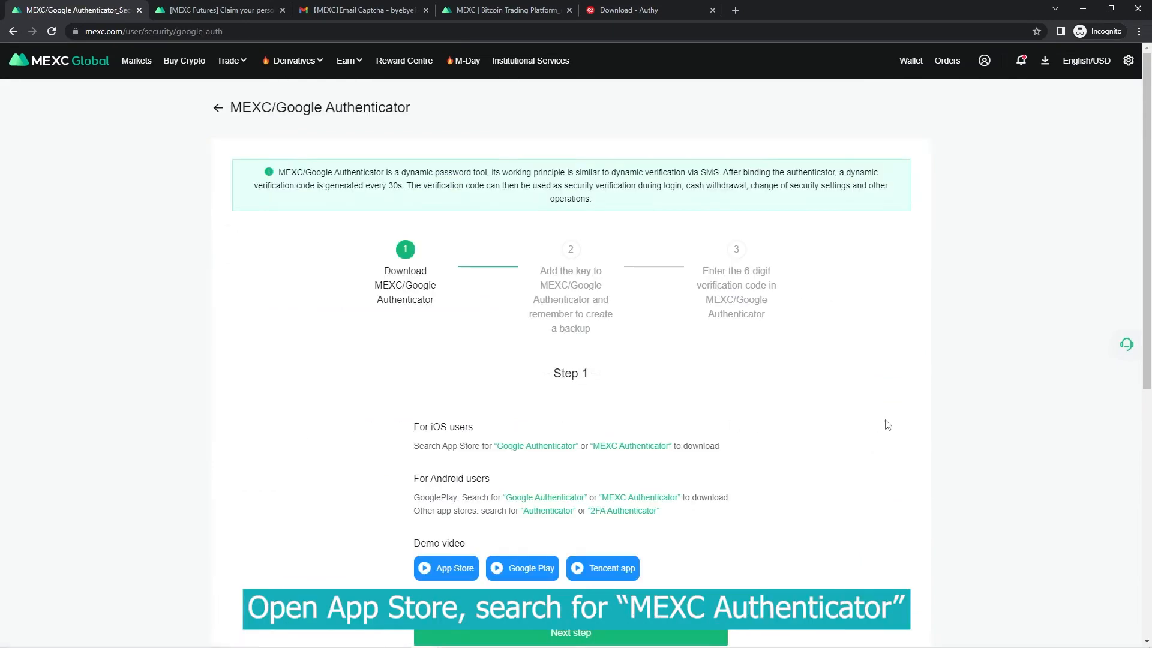
{"action": "mouse_move", "coordinate": [724, 404]}
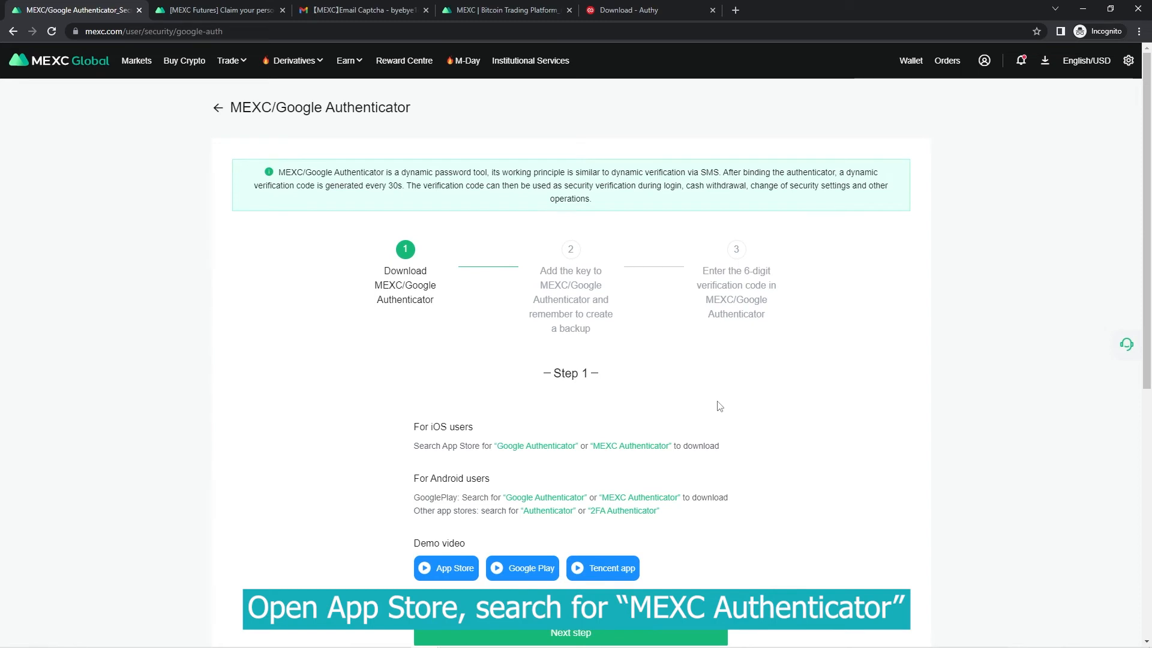
{"action": "mouse_move", "coordinate": [702, 395]}
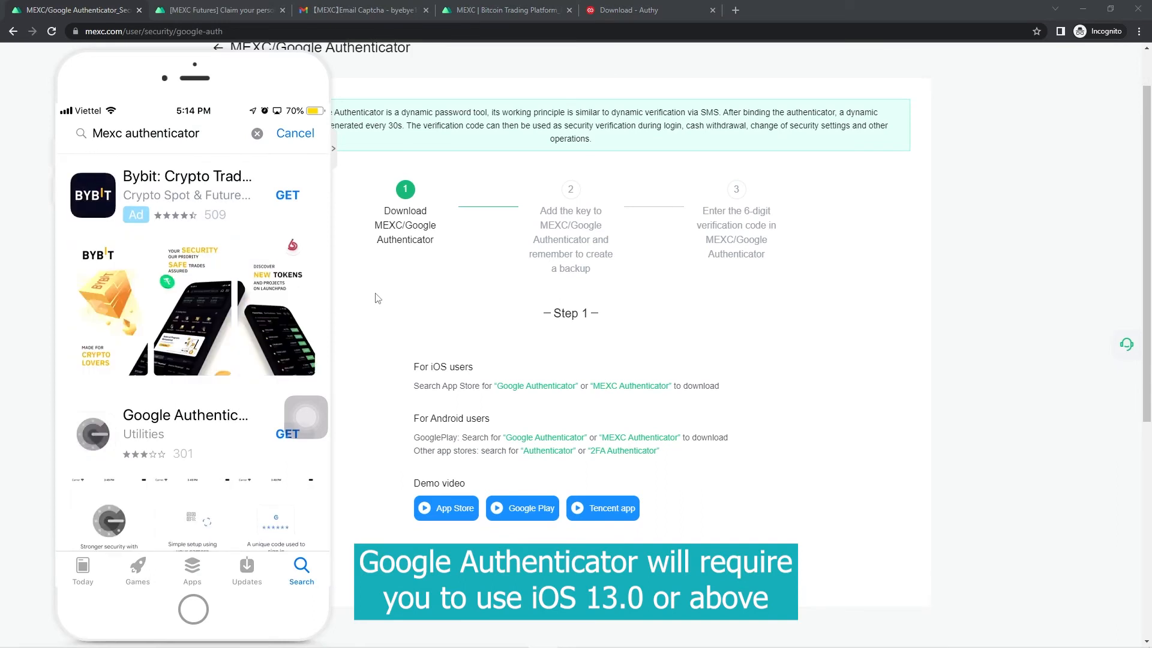
Scroll the App Store results to the Authenticator App and launch it on the phone.
{"action": "scroll", "scroll_direction": "down", "scroll_amount": 3}
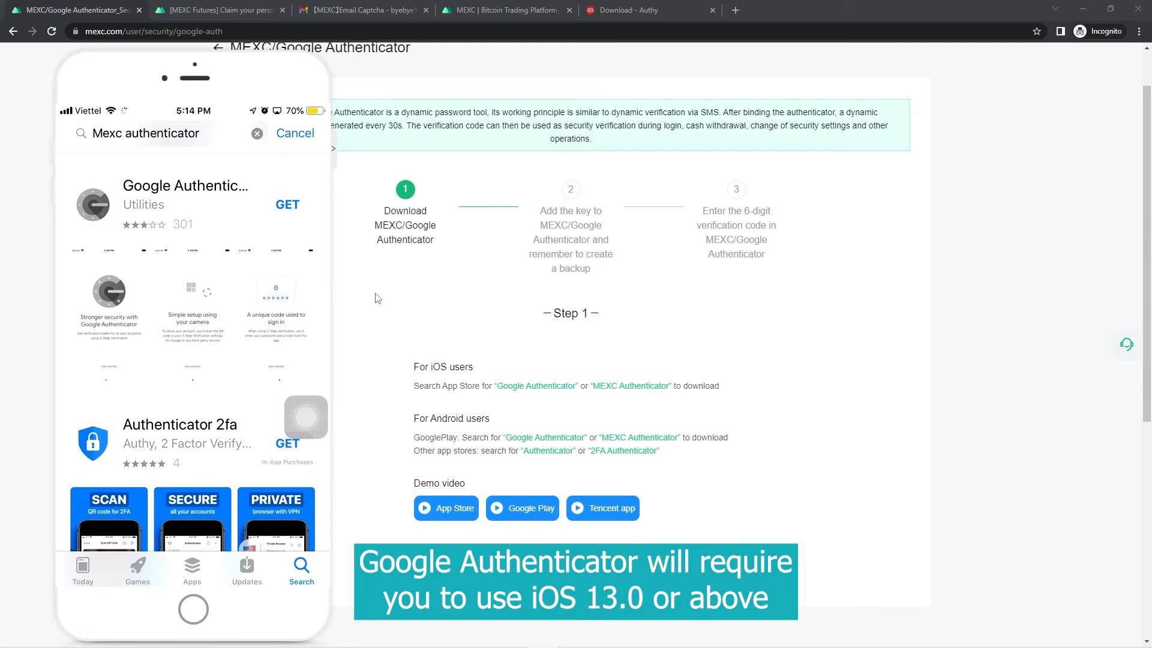
{"action": "scroll", "scroll_direction": "down", "scroll_amount": 3}
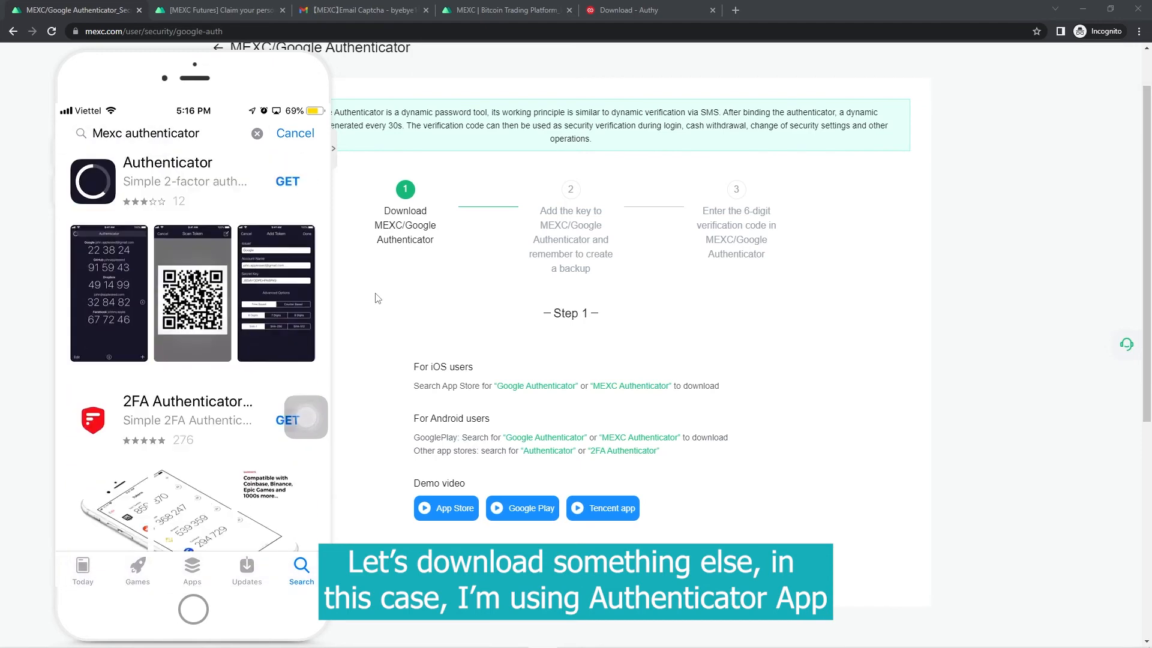
{"action": "scroll", "scroll_direction": "down", "scroll_amount": 3}
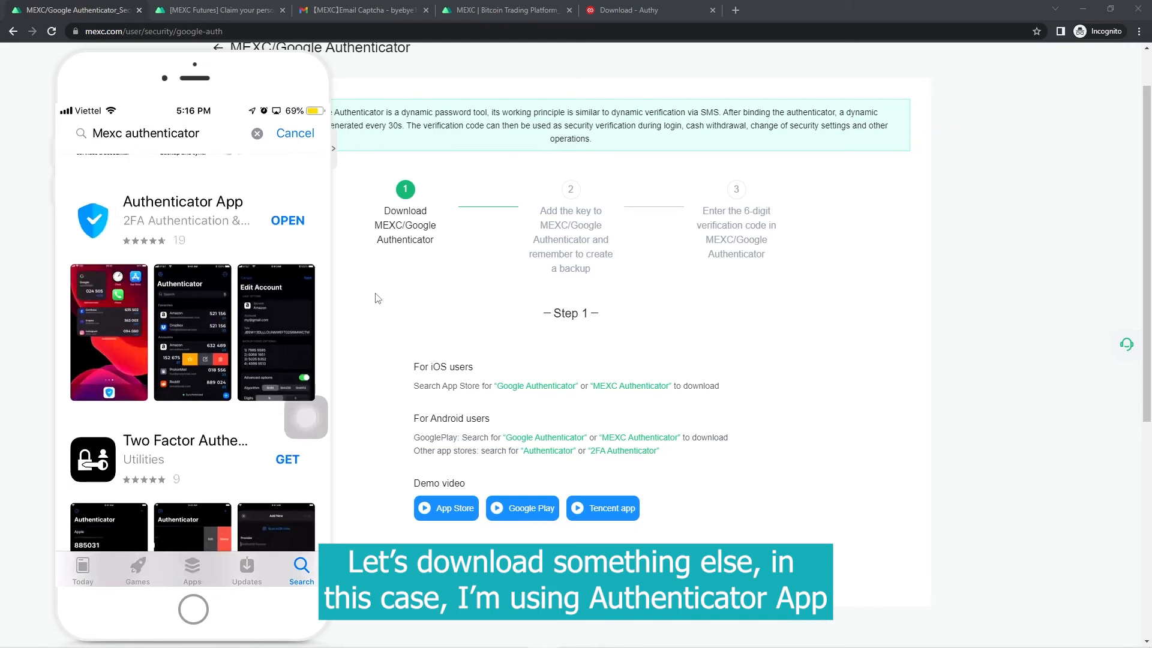
{"action": "left_click", "coordinate": [287, 221]}
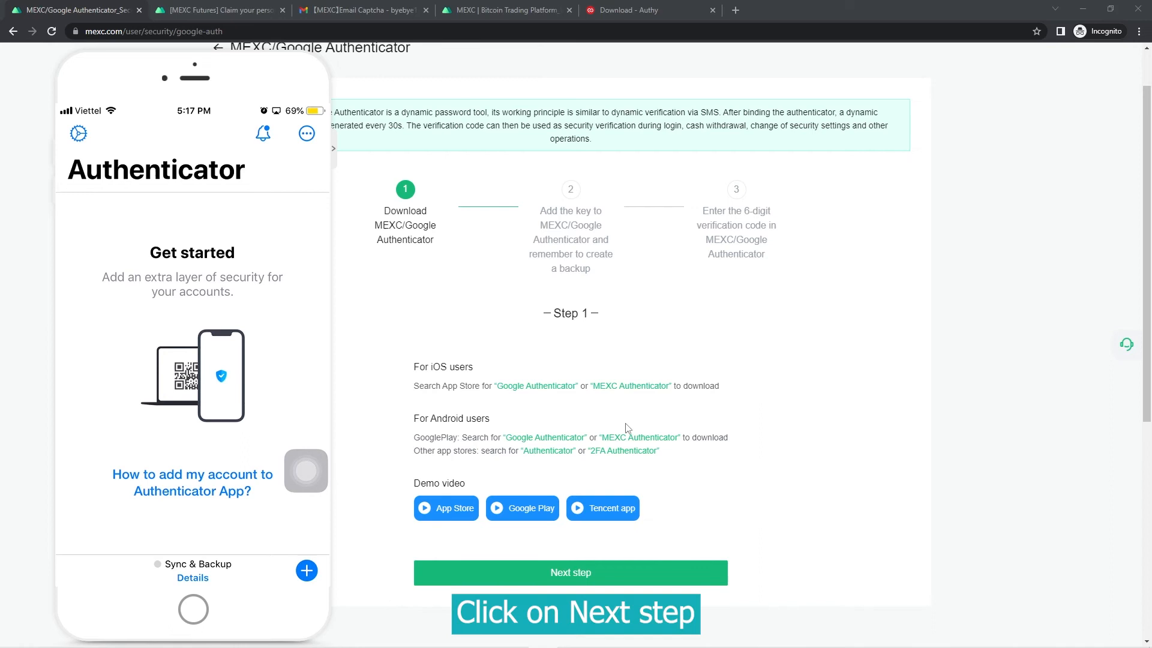
Scan the QR code to save the MEXC key in the Authenticator App and reach step 3.
{"action": "left_click", "coordinate": [571, 572]}
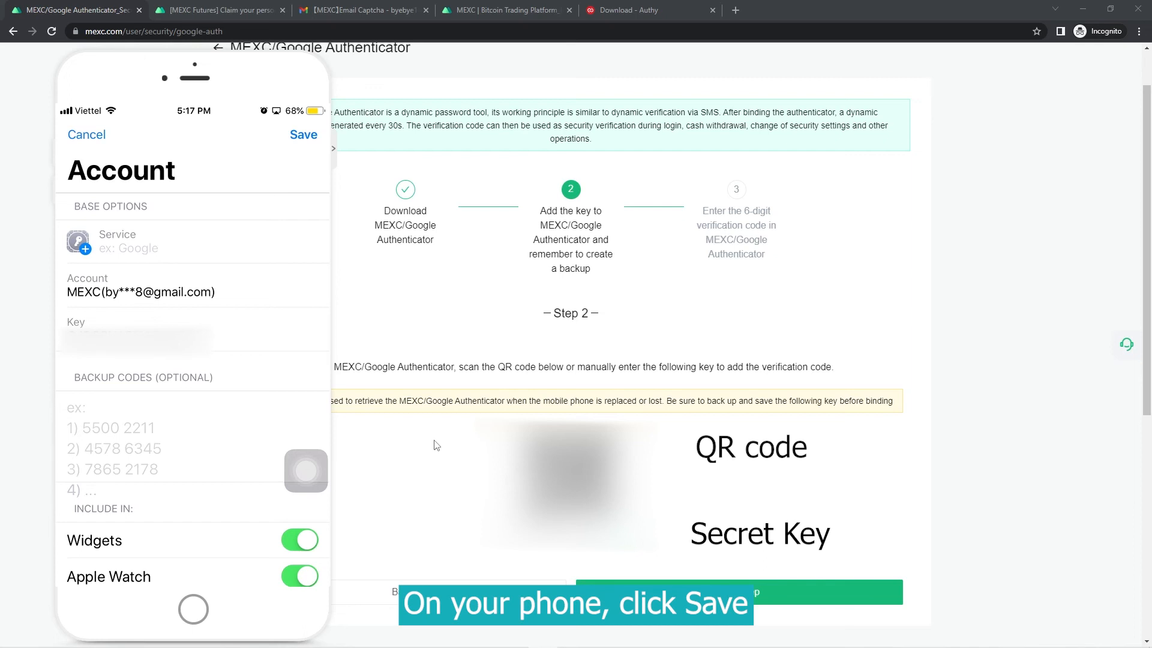
{"action": "left_click", "coordinate": [303, 134]}
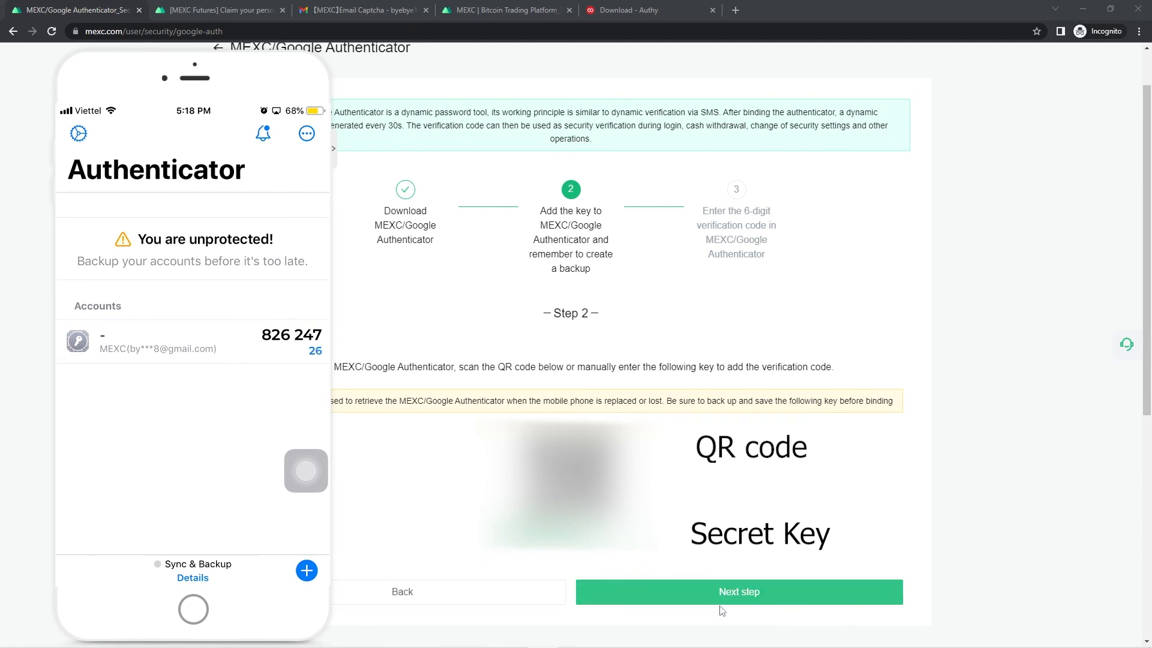
{"action": "left_click", "coordinate": [738, 591]}
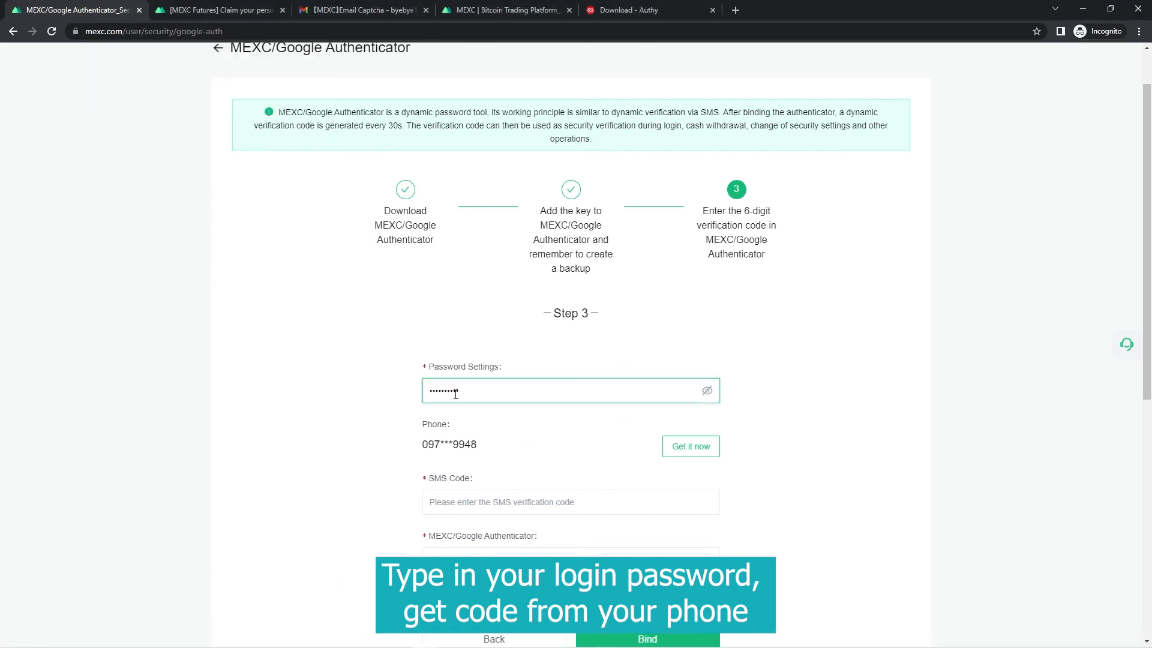
{"action": "left_click", "coordinate": [690, 447]}
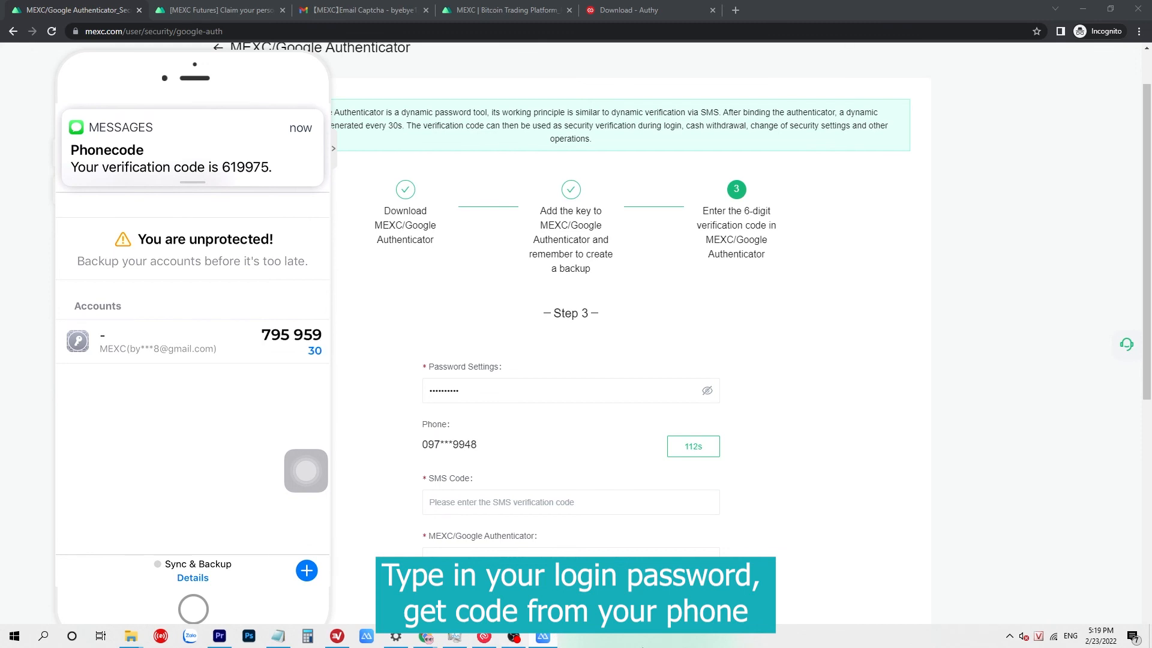
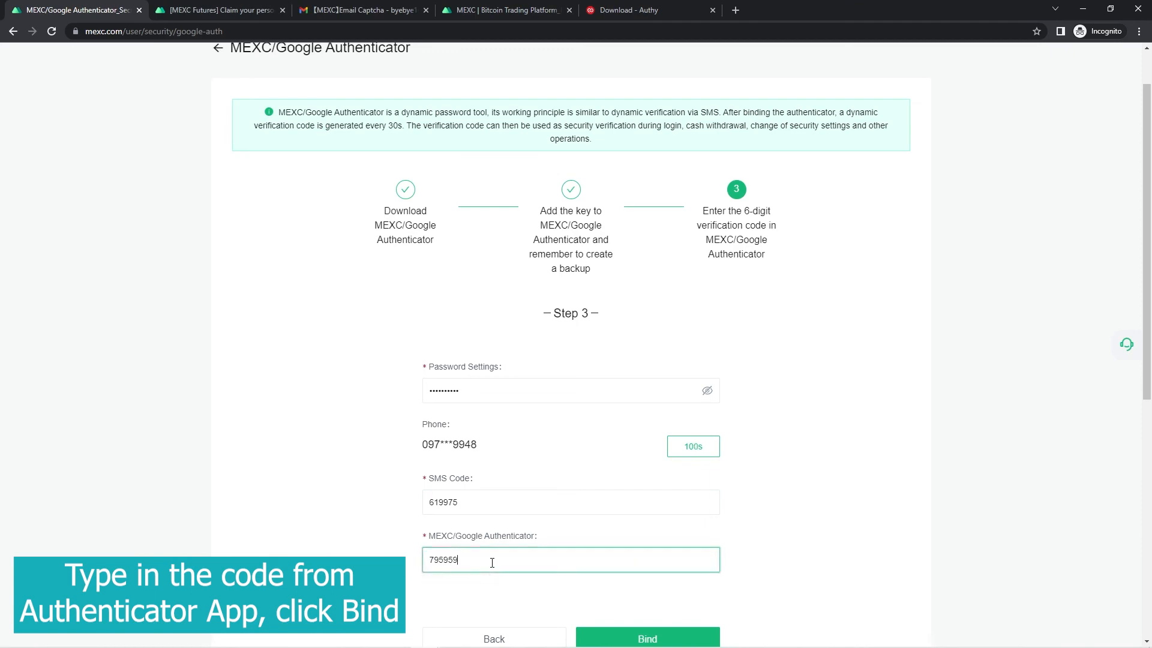
{"action": "left_click", "coordinate": [645, 638]}
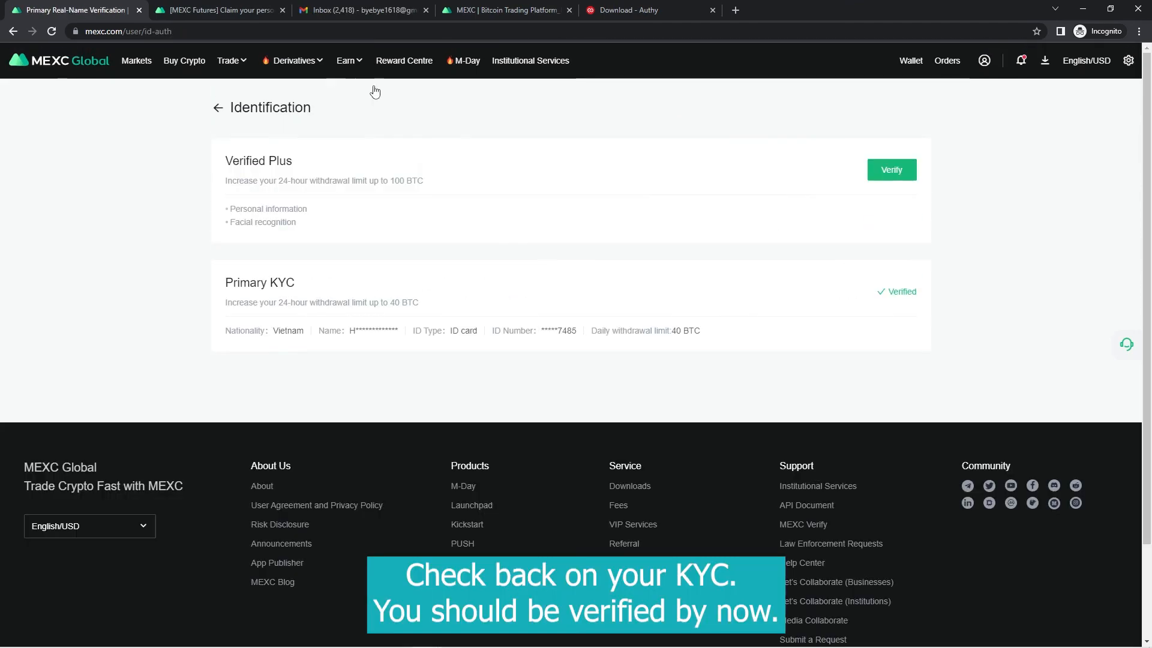
{"action": "mouse_move", "coordinate": [763, 348]}
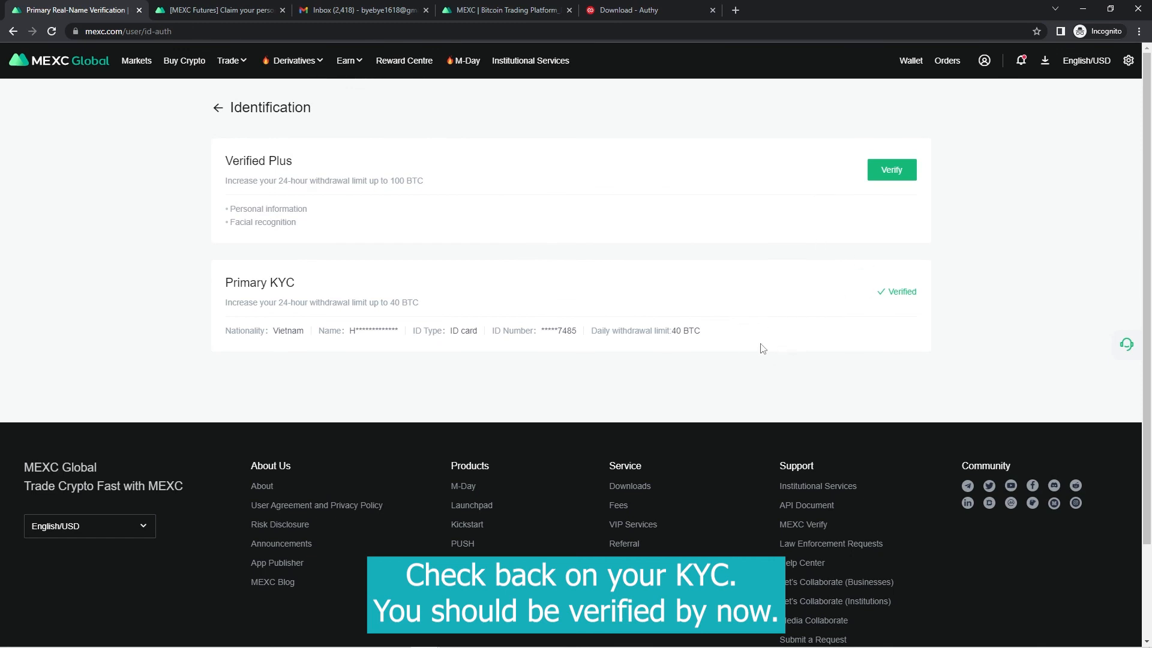
{"action": "mouse_move", "coordinate": [440, 283]}
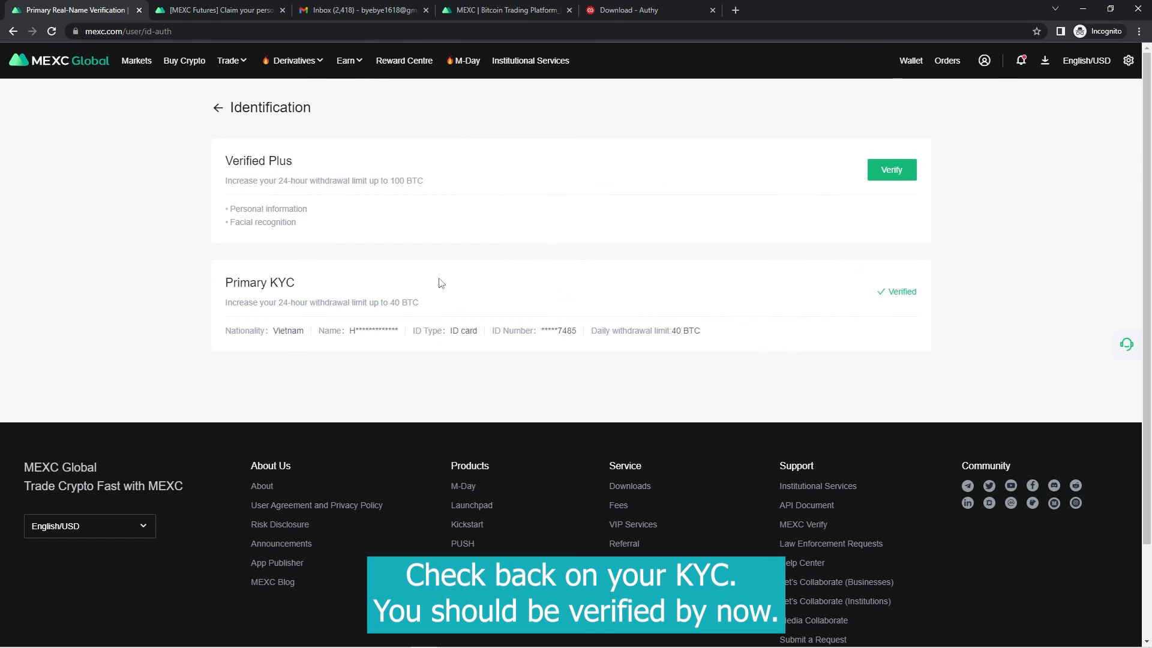